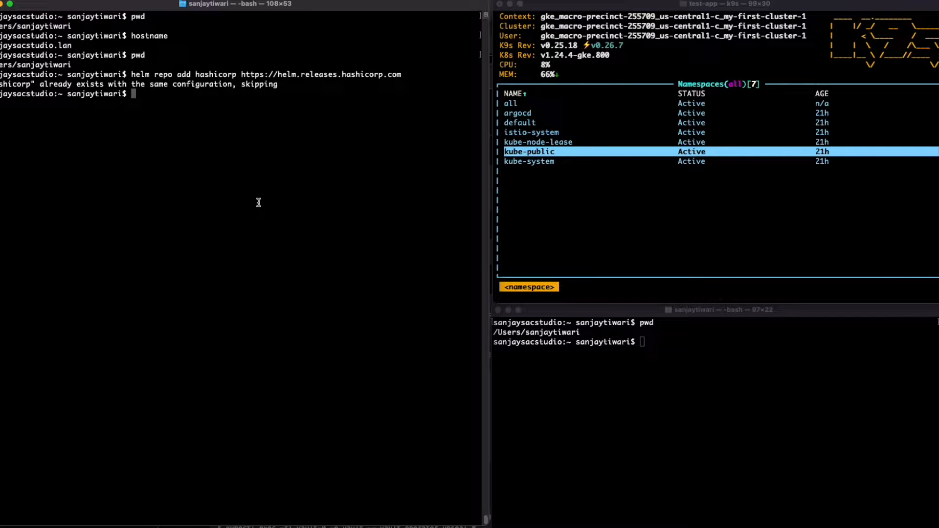
Run helm install of hashicorp/vault into a new vault namespace, then check the setup guide
{"action": "type", "text": "helm install vault hashicorp/vault -n vault --create-namespace"}
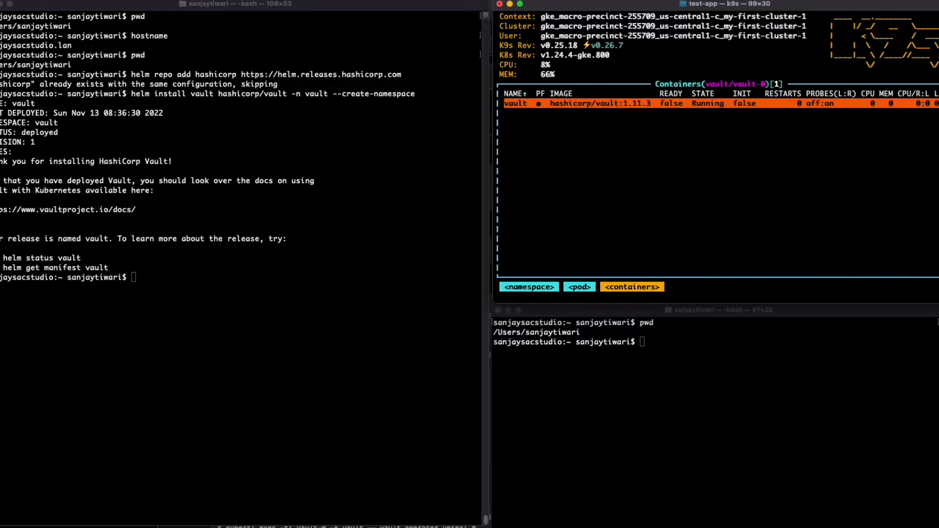
{"action": "key", "text": "Escape"}
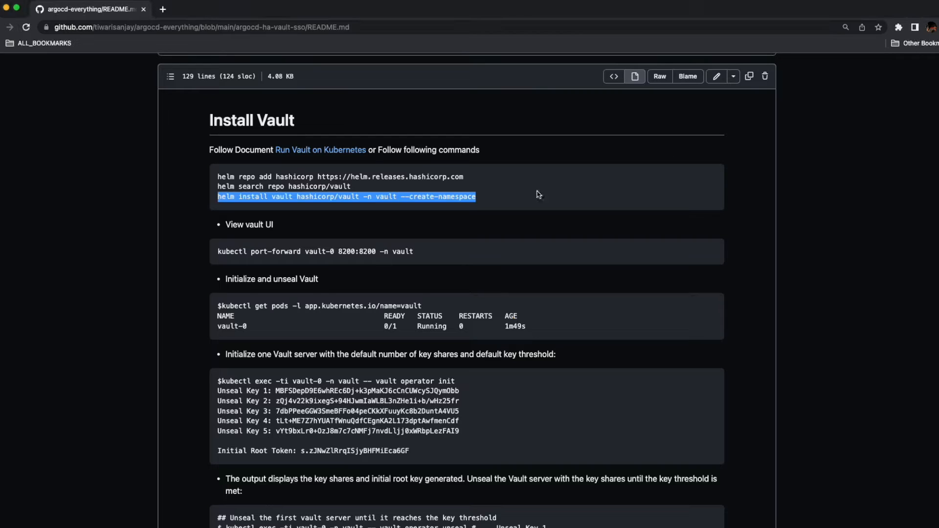
{"action": "scroll", "scroll_direction": "down", "scroll_amount": 3}
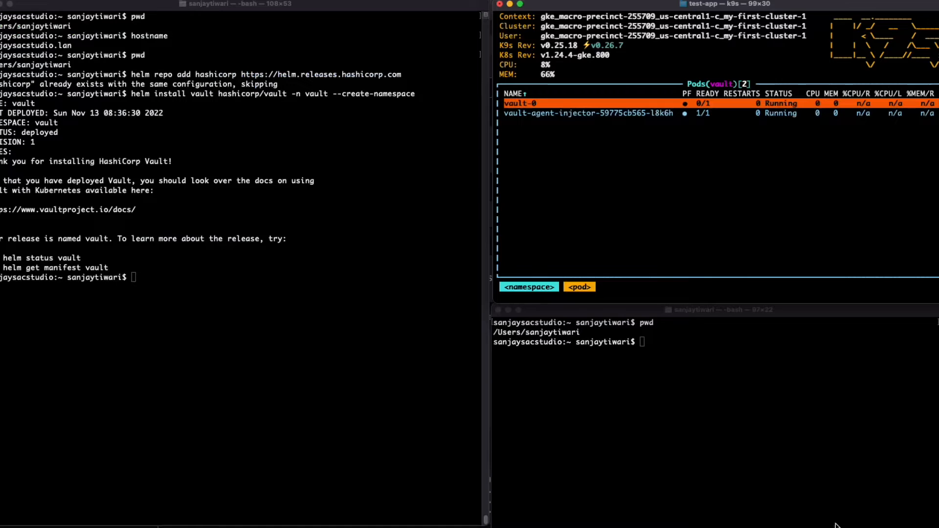
Port-forward vault-0 8200:8200 in the vault namespace and start vault operator init
{"action": "type", "text": "kubectl port-forward vault-0 8200:8200 -n vault"}
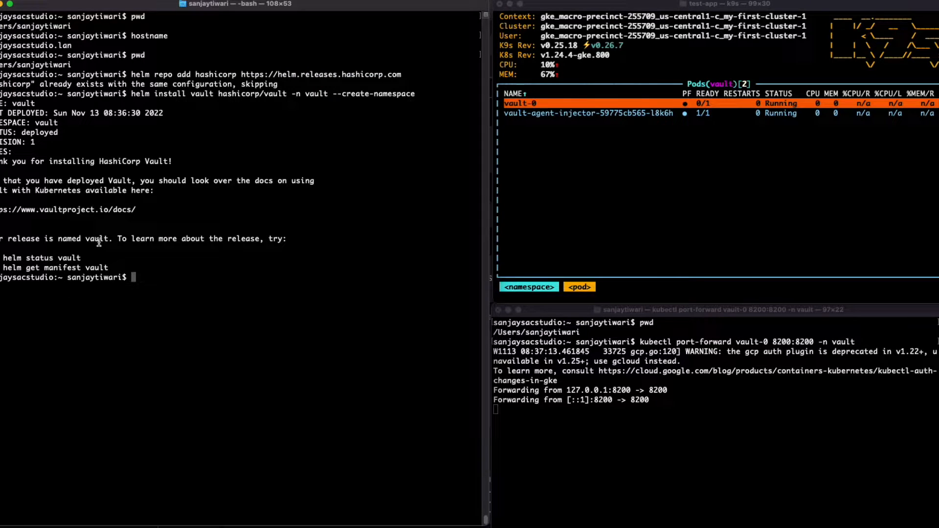
{"action": "type", "text": "kubectl exec -ti vault-0 -n vault -- vault operator init"}
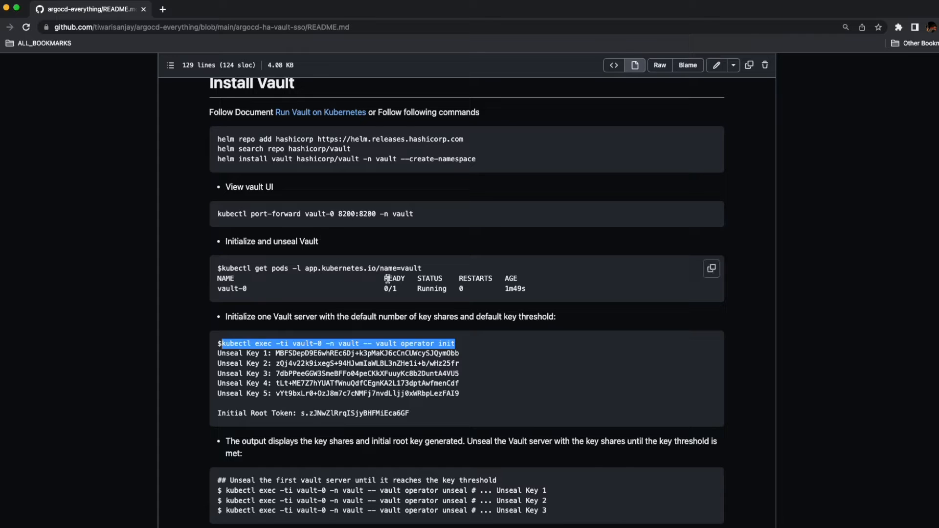
Scroll the README to the unseal section and select the vault operator unseal command
{"action": "scroll", "scroll_direction": "down", "scroll_amount": 3}
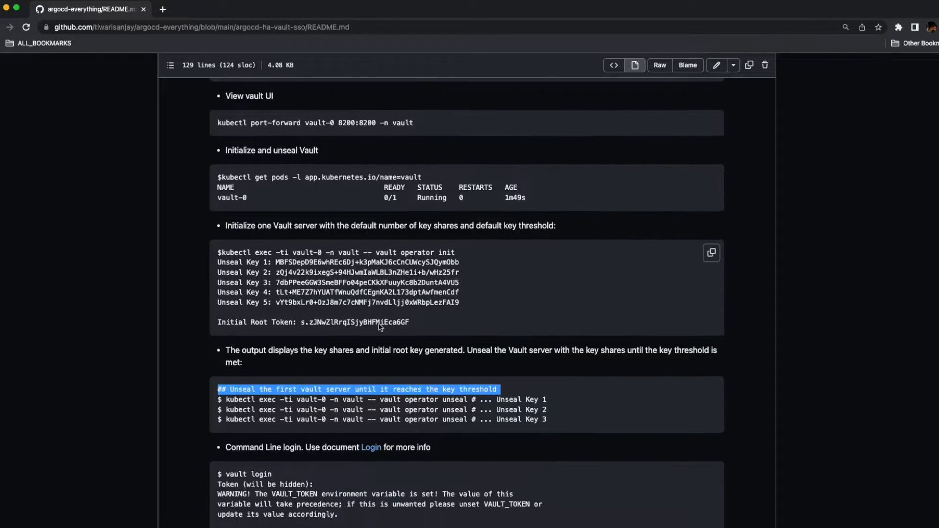
{"action": "scroll", "scroll_direction": "down", "scroll_amount": 3}
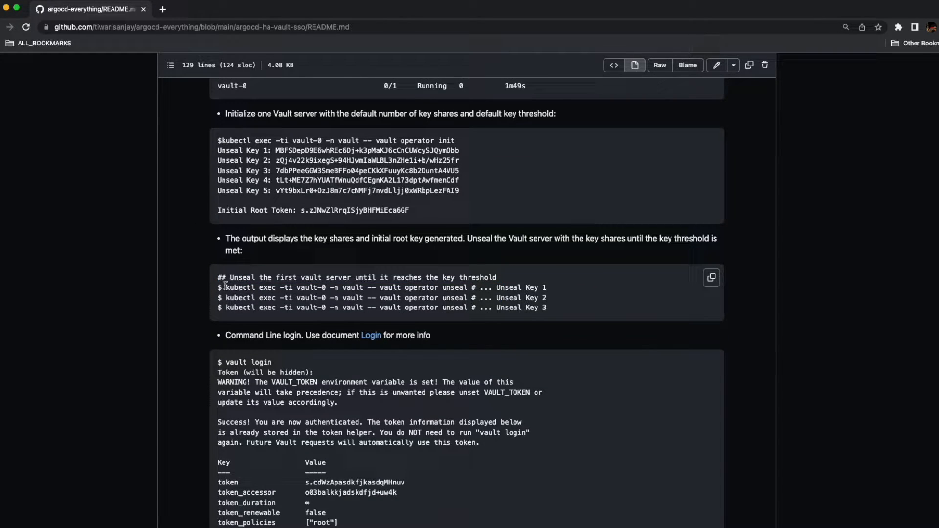
{"action": "left_click_drag", "start_coordinate": [226, 288], "coordinate": [468, 287]}
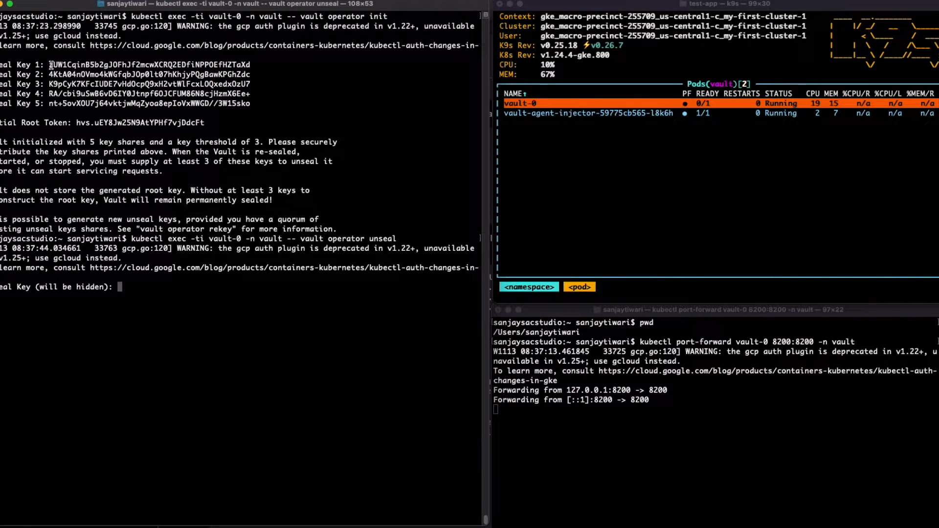
Copy Unseal Keys 1, 2 and 3 into vault operator unseal until Sealed reports false
{"action": "right_click", "coordinate": [146, 65]}
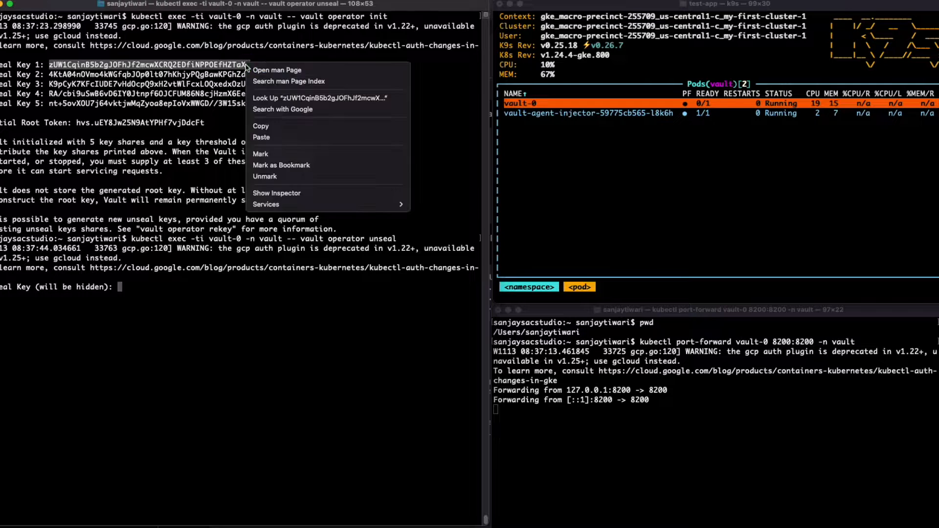
{"action": "left_click", "coordinate": [237, 252]}
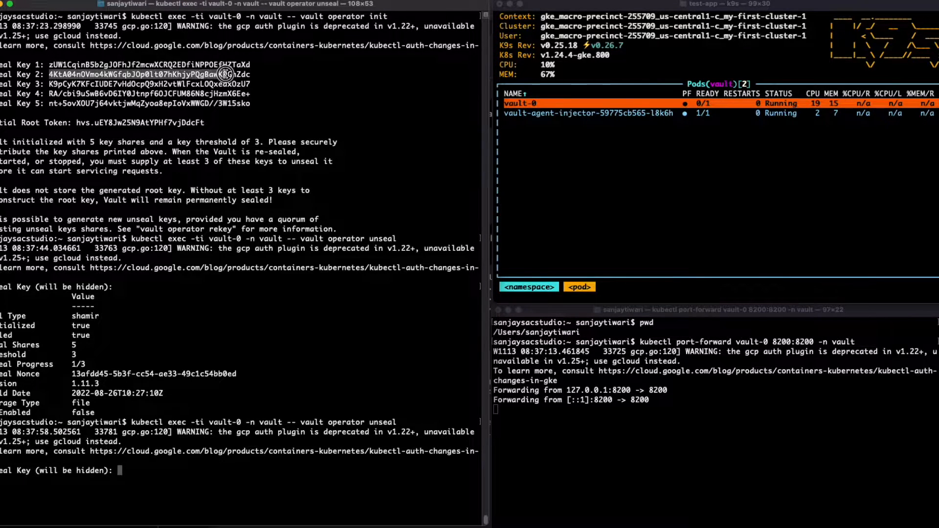
{"action": "right_click", "coordinate": [222, 74]}
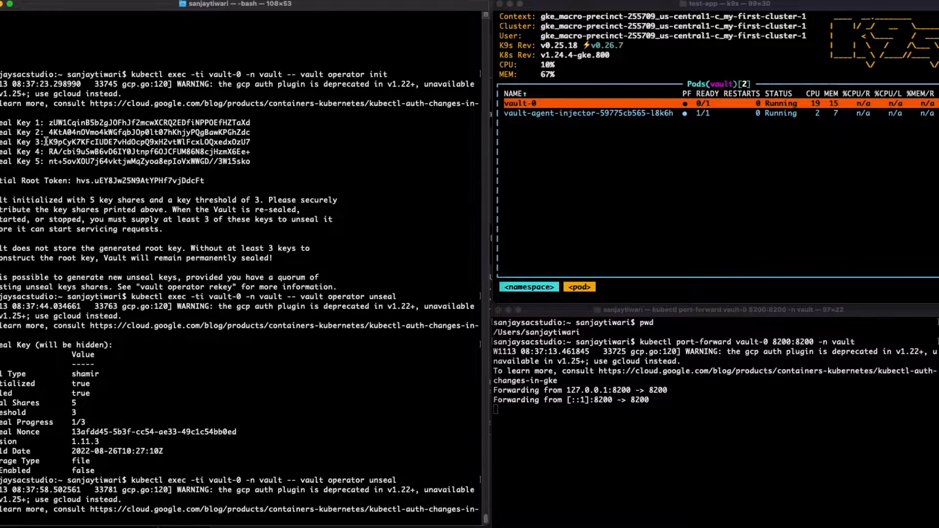
{"action": "left_click_drag", "start_coordinate": [49, 142], "coordinate": [251, 142]}
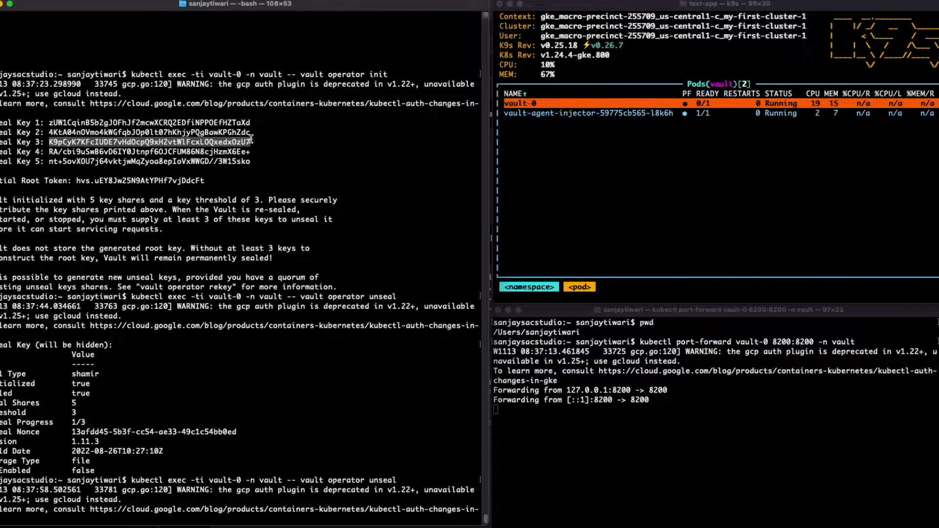
{"action": "scroll", "scroll_direction": "down", "scroll_amount": 3}
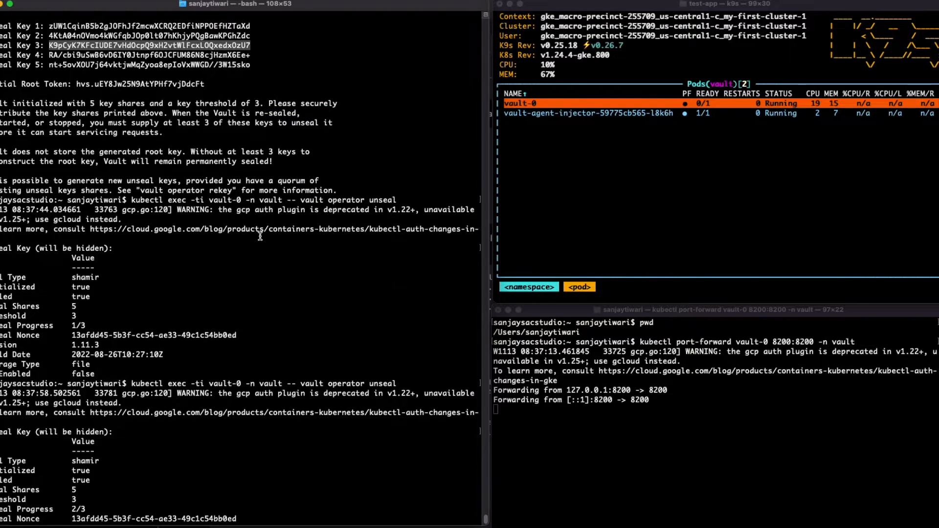
{"action": "scroll", "scroll_direction": "down", "scroll_amount": 3}
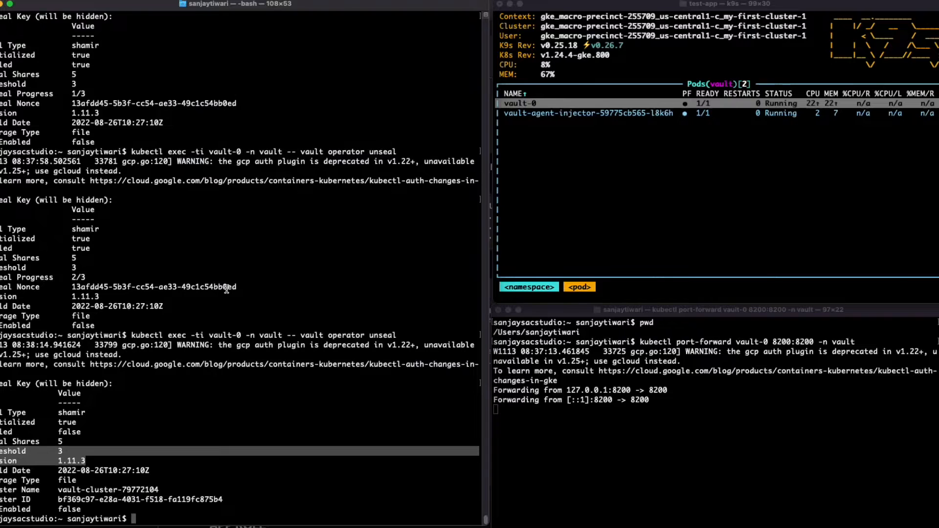
Run vault login and paste the Initial Root Token at the hidden prompt
{"action": "type", "text": "vault login"}
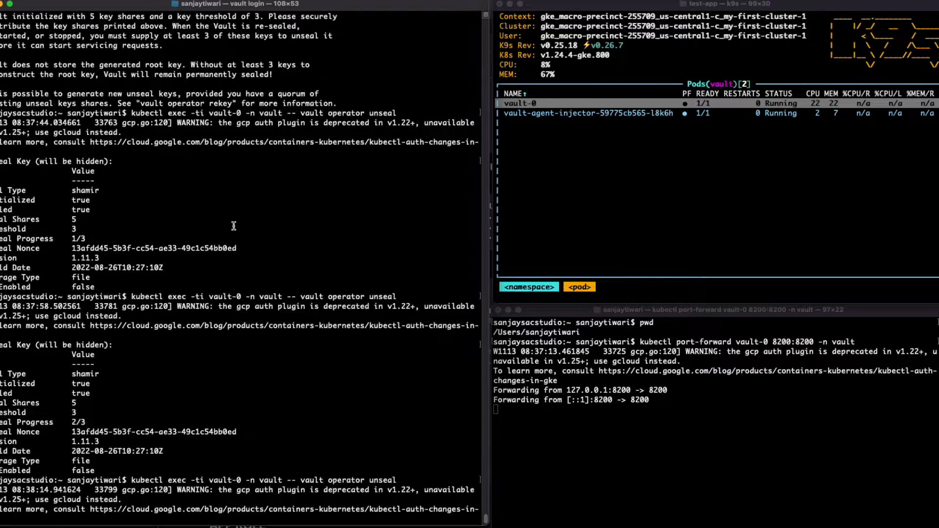
{"action": "right_click", "coordinate": [221, 326]}
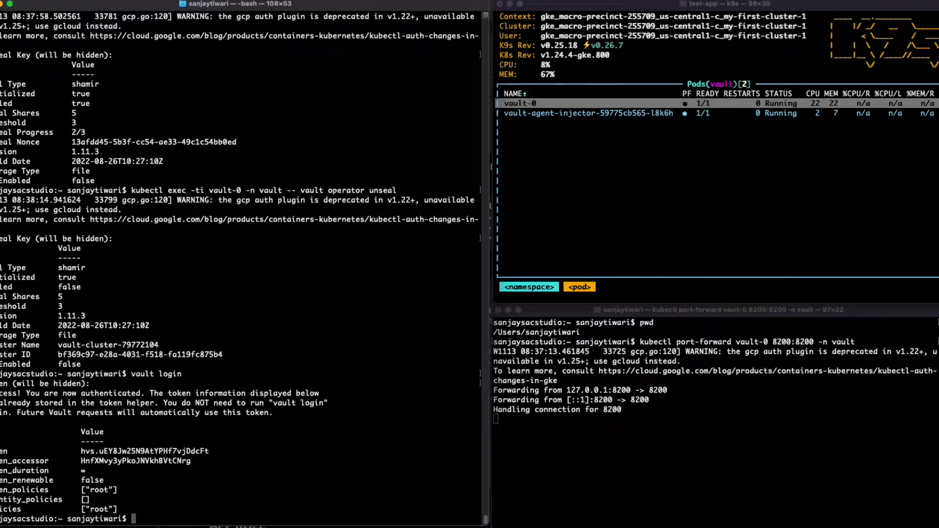
{"action": "mouse_move", "coordinate": [560, 429]}
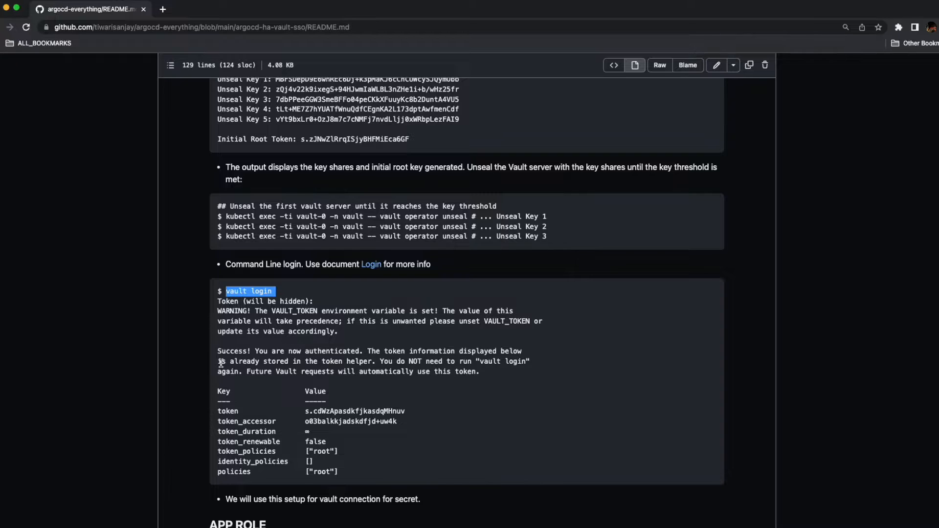
Scroll the README to the APP ROLE section and select the vault secrets list command
{"action": "scroll", "scroll_direction": "down", "scroll_amount": 3}
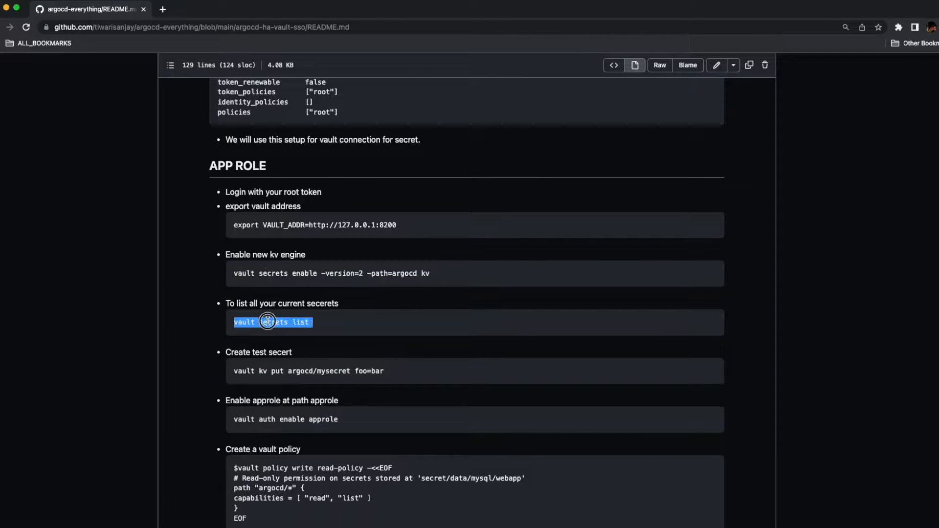
{"action": "left_click", "coordinate": [247, 307]}
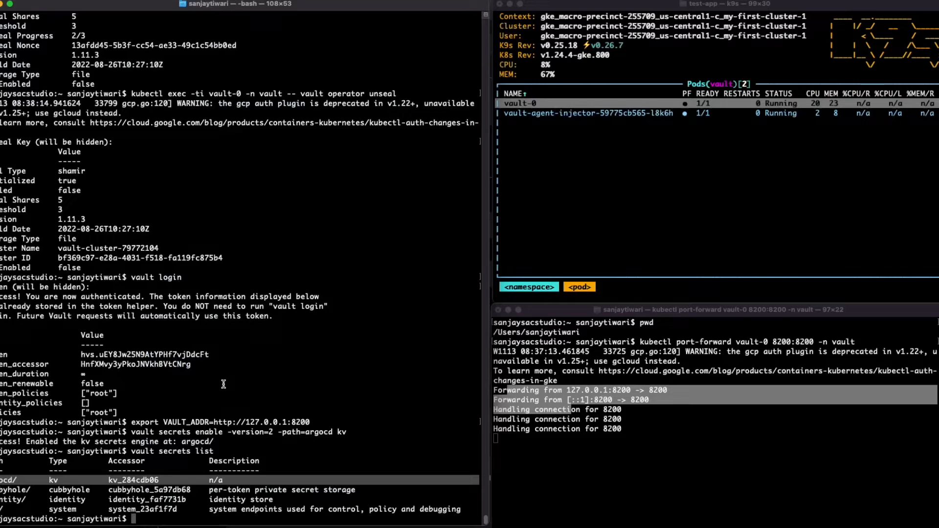
Store argocd/mysecret with foo=bar using vault kv put
{"action": "type", "text": "vault kv put argocd/mysecret foo=bar"}
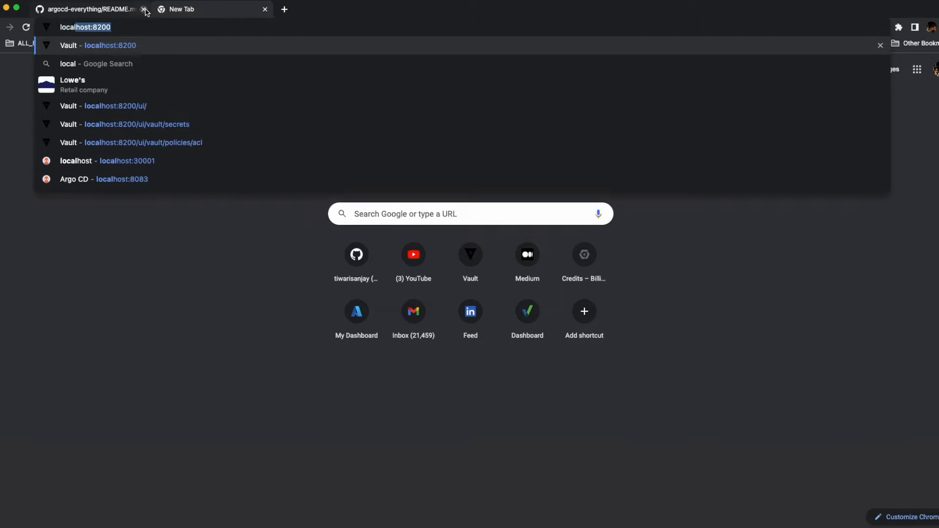
Sign into localhost:8200 with the root token and view mysecret under the argocd/ engine
{"action": "left_click", "coordinate": [116, 106]}
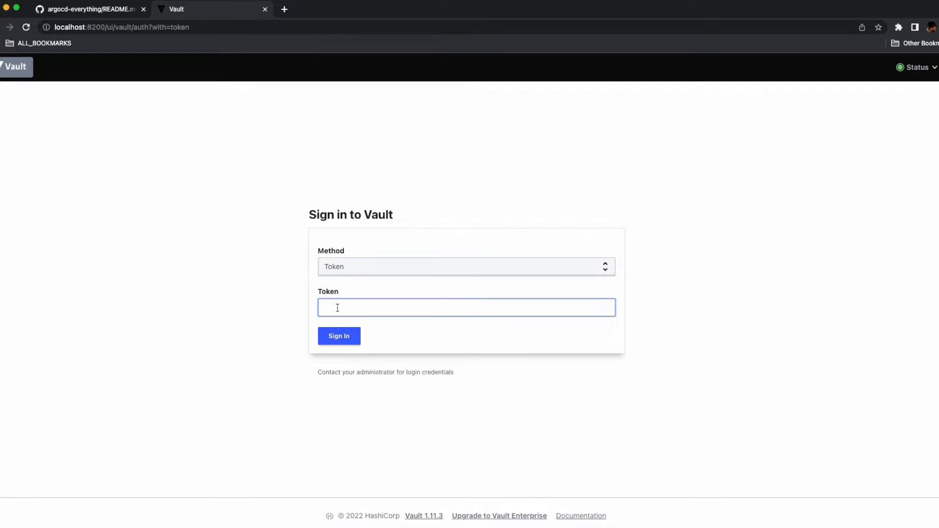
{"action": "left_click", "coordinate": [339, 336]}
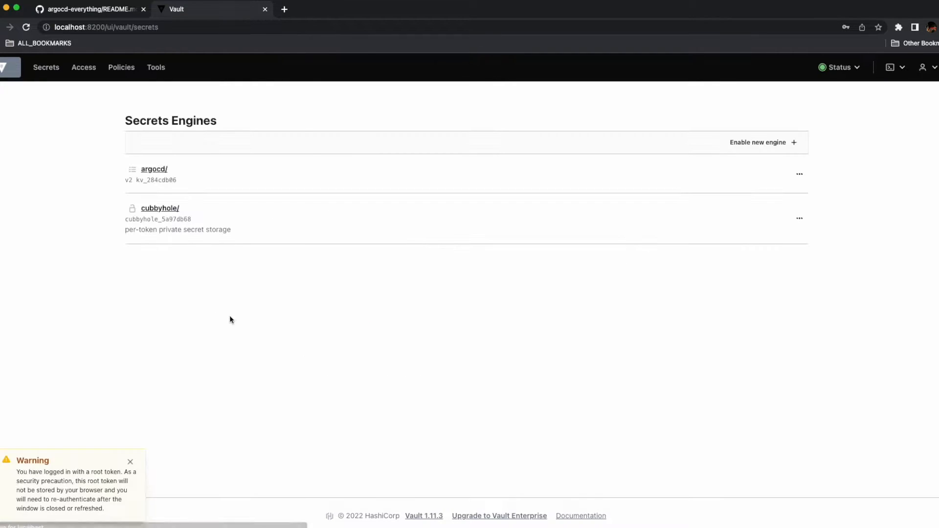
{"action": "left_click", "coordinate": [154, 168]}
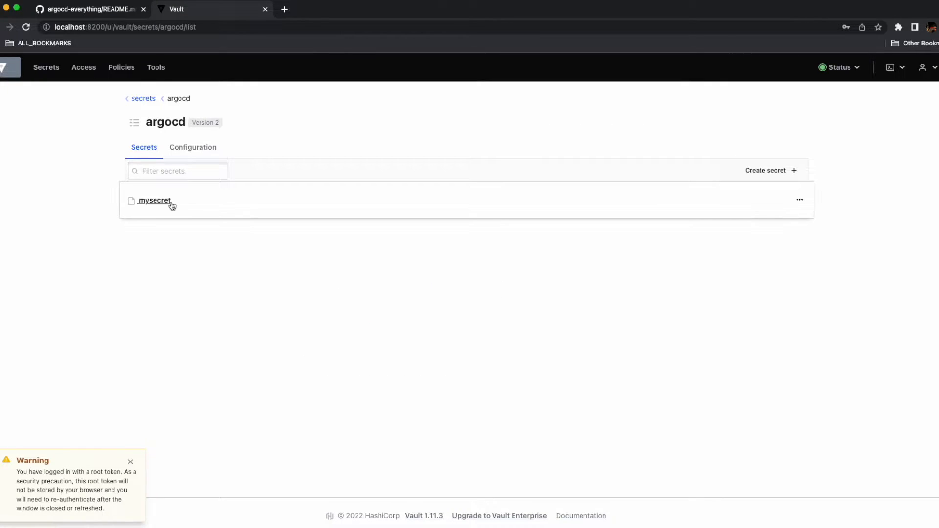
{"action": "left_click", "coordinate": [155, 200]}
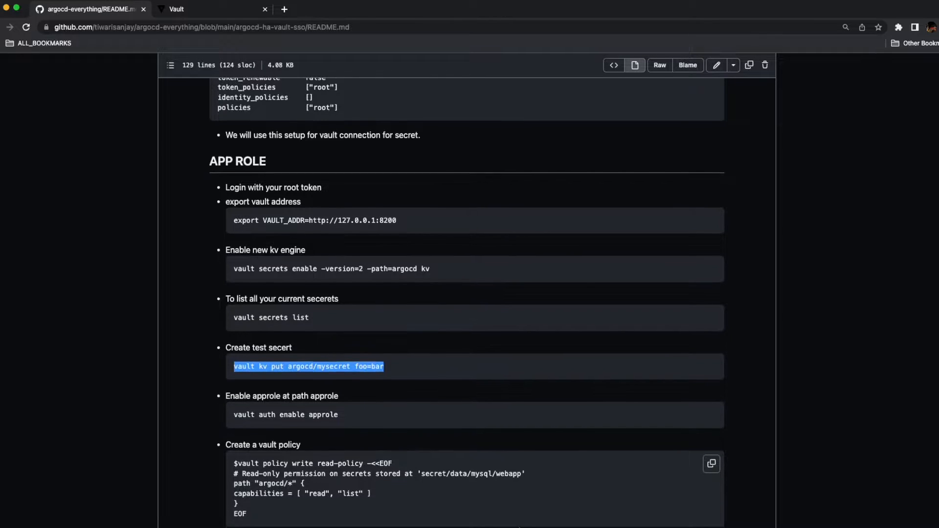
Scroll the README down and select the vault auth enable approle command
{"action": "scroll", "scroll_direction": "down", "scroll_amount": 3}
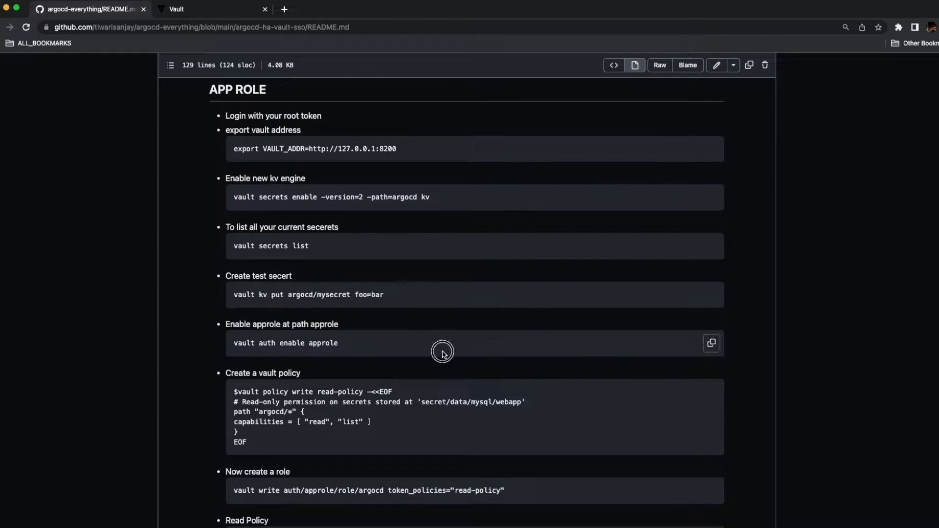
{"action": "double_click", "coordinate": [284, 343]}
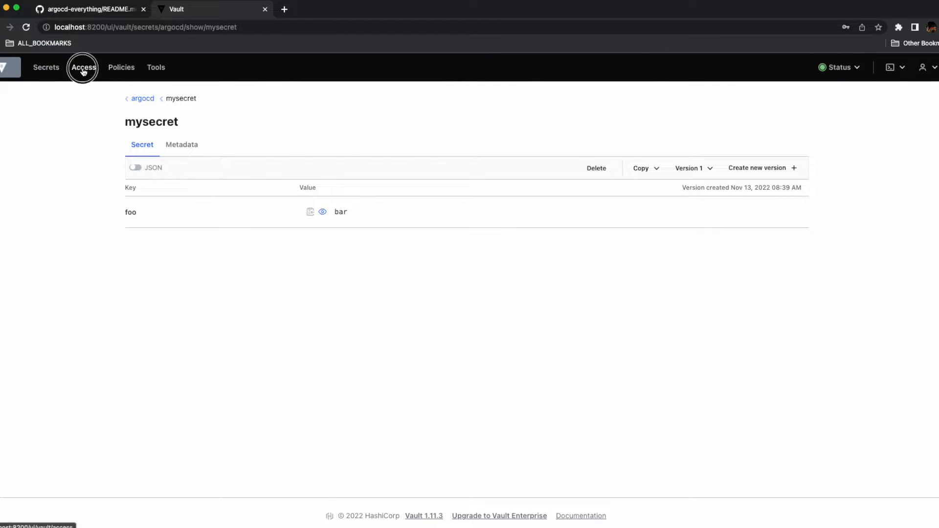
Check approle/ under Access > Auth Methods, then return to the README instructions
{"action": "left_click", "coordinate": [83, 68]}
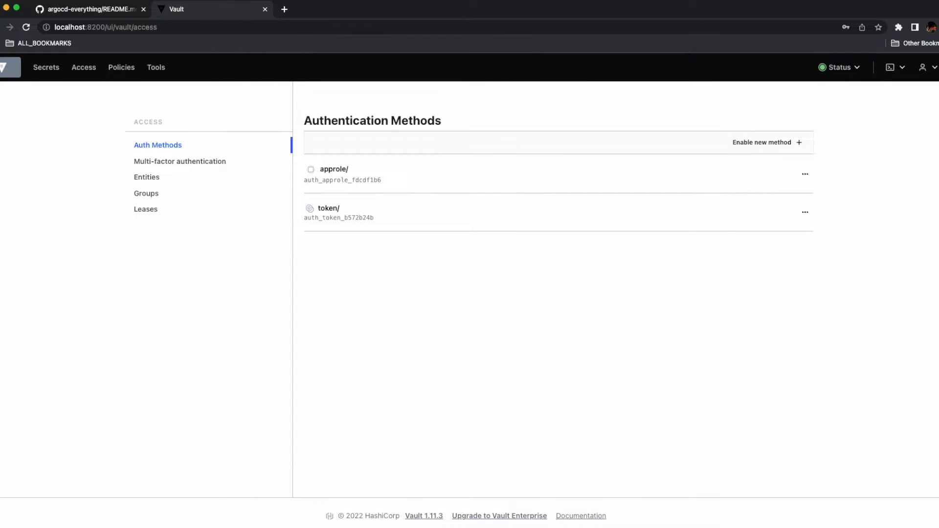
{"action": "left_click", "coordinate": [88, 9]}
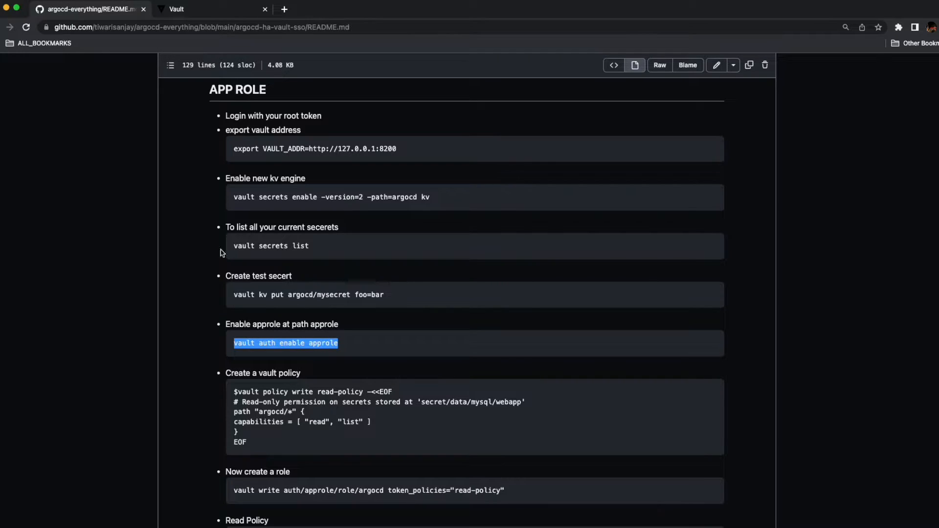
{"action": "scroll", "scroll_direction": "down", "scroll_amount": 3}
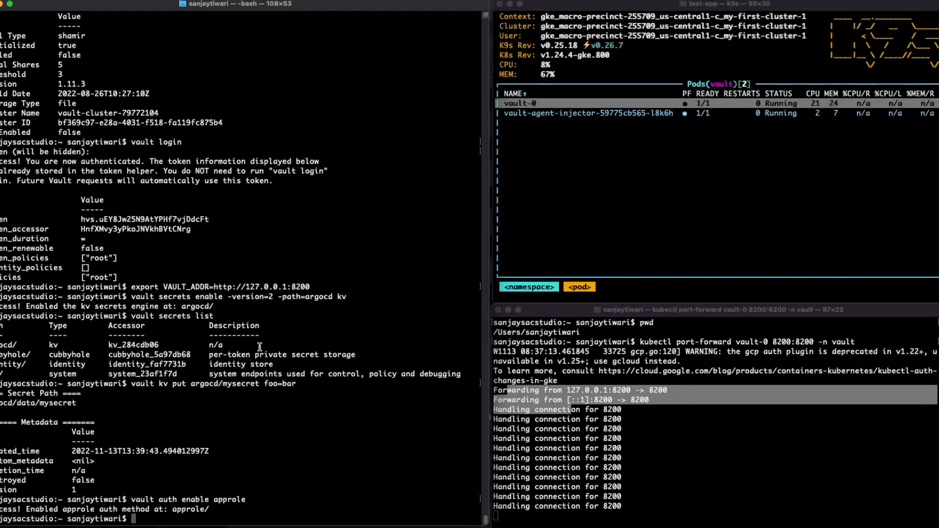
{"action": "type", "text": "vault policy write read-policy -<<EOF"}
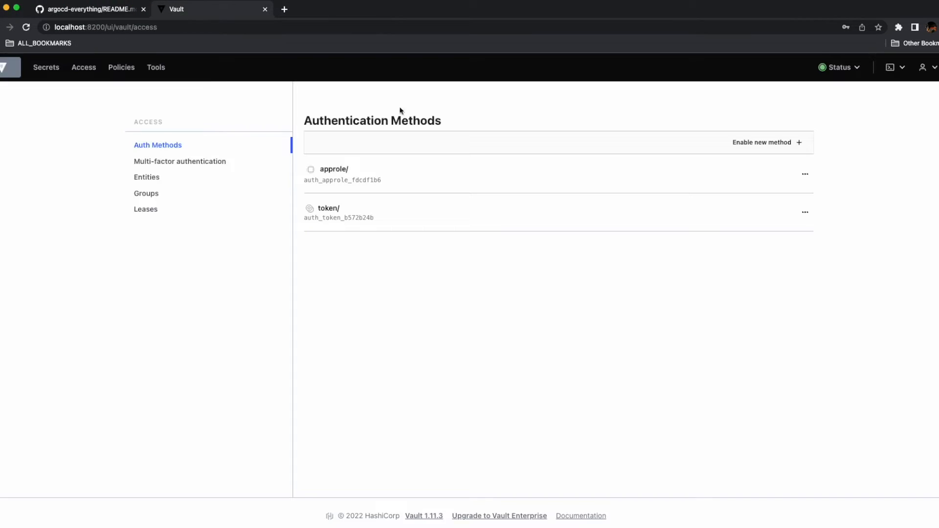
View read-policy's HCL under ACL policies, confirming read and list on argocd/*, then return to the README
{"action": "left_click", "coordinate": [121, 67]}
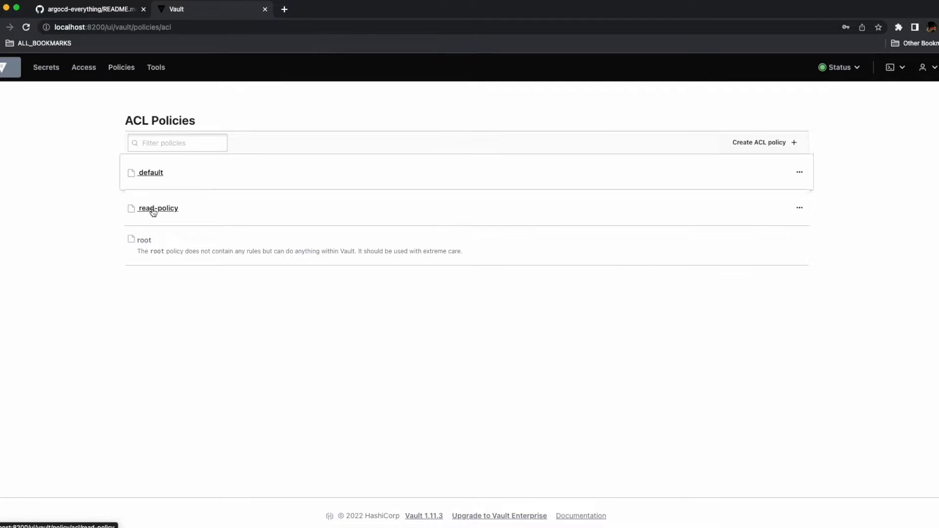
{"action": "left_click", "coordinate": [157, 208]}
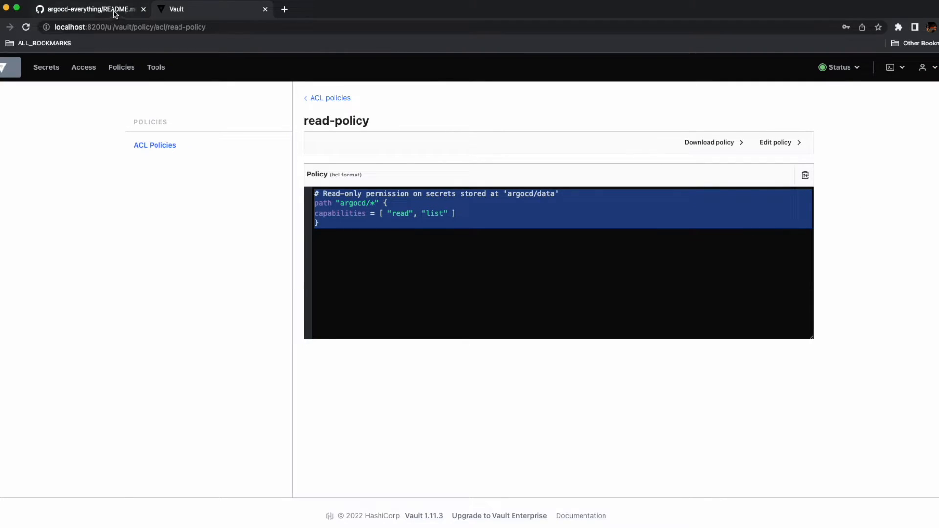
{"action": "left_click", "coordinate": [88, 8]}
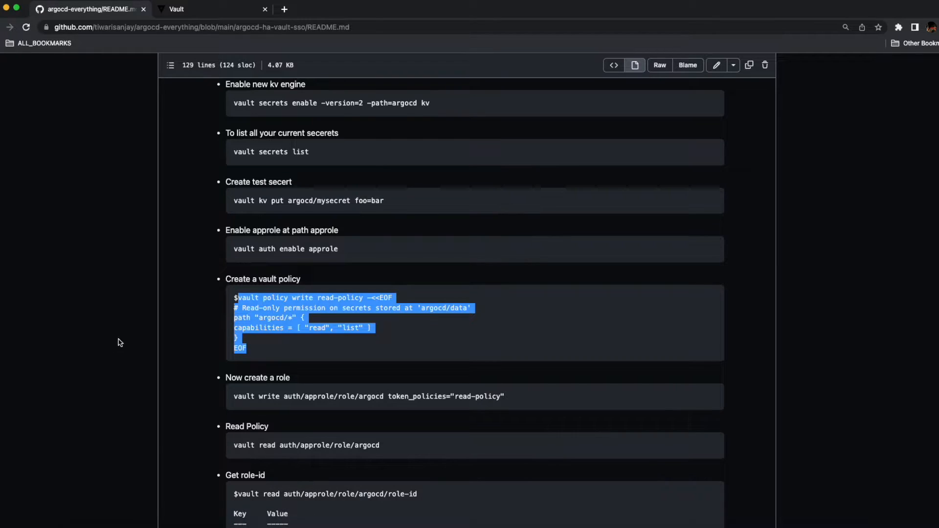
Locate and select the README's 'create a role' command binding argocd to read-policy
{"action": "scroll", "scroll_direction": "down", "scroll_amount": 3}
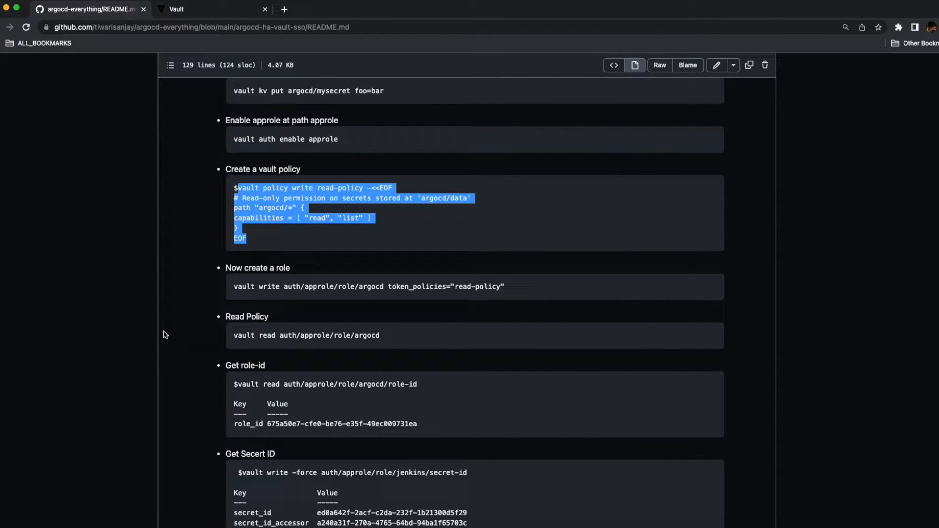
{"action": "left_click", "coordinate": [241, 270]}
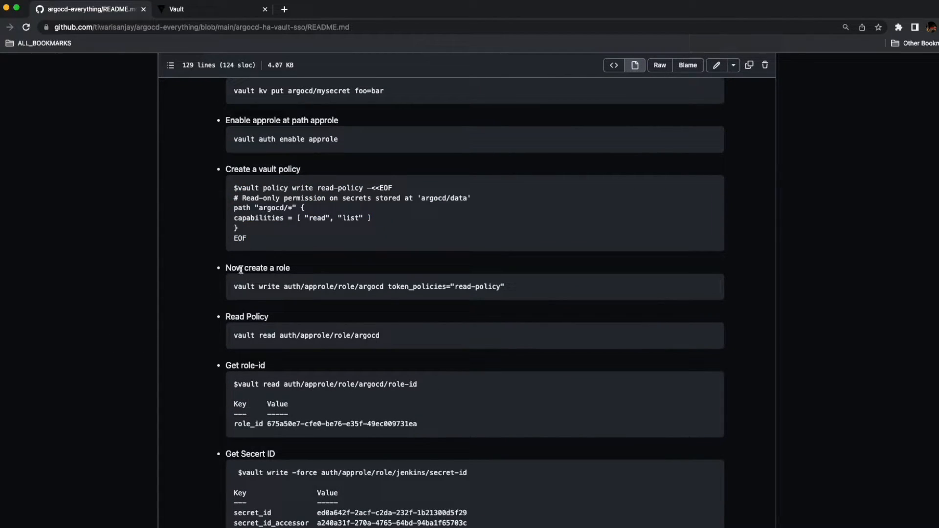
{"action": "double_click", "coordinate": [258, 268]}
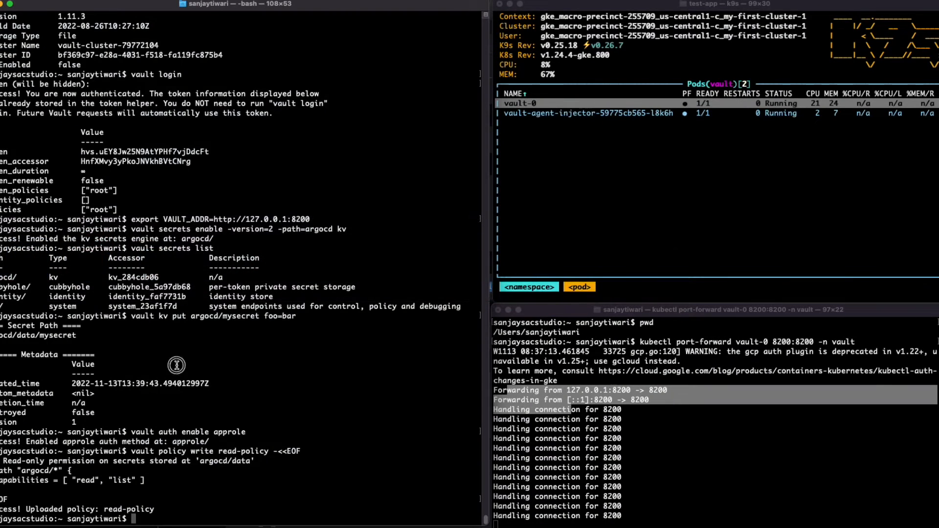
Create AppRole argocd with token_policies="read-policy" and select its returned role-id
{"action": "type", "text": "vault write auth/approle/role/argocd token_policies=\"read-policy\""}
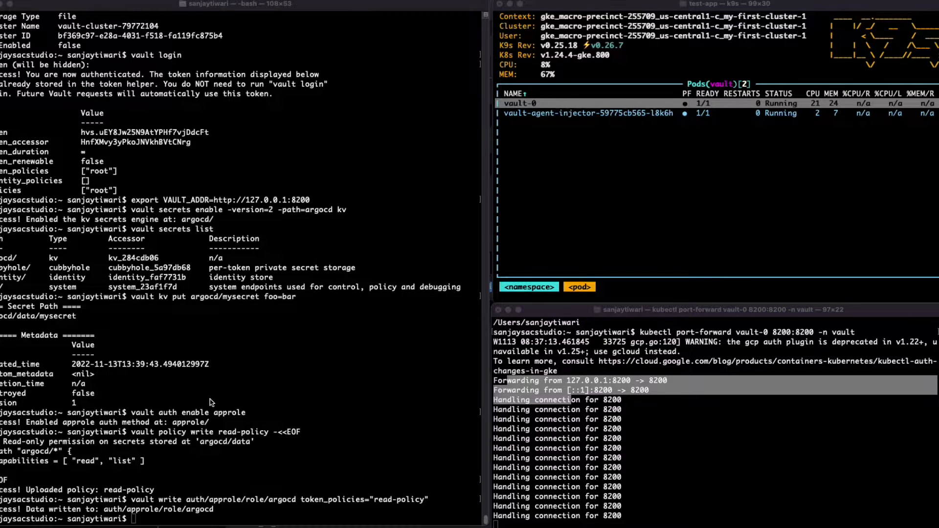
{"action": "mouse_move", "coordinate": [201, 385]}
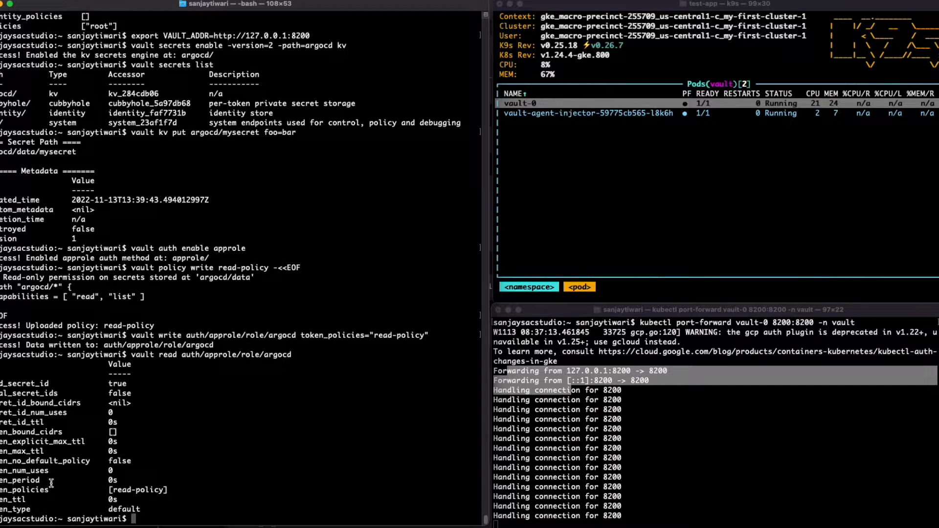
{"action": "mouse_move", "coordinate": [154, 489]}
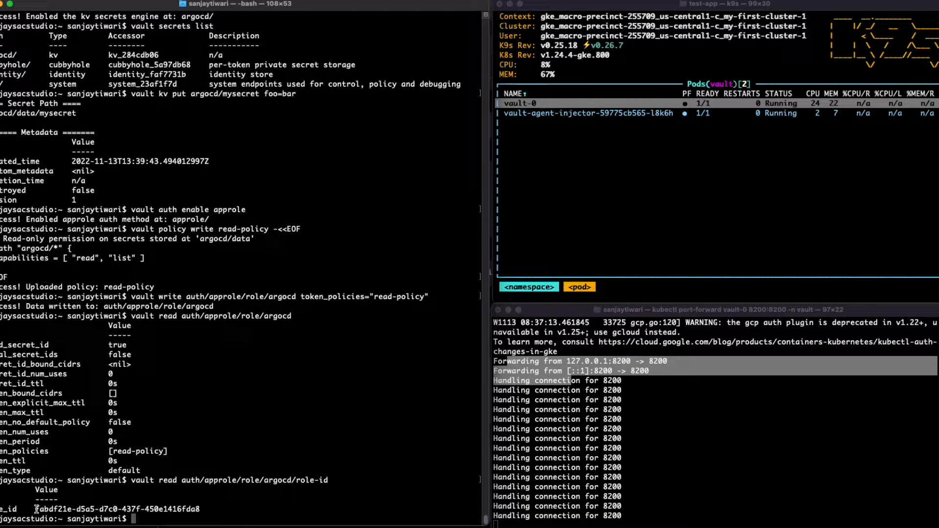
{"action": "left_click_drag", "start_coordinate": [35, 508], "coordinate": [206, 508]}
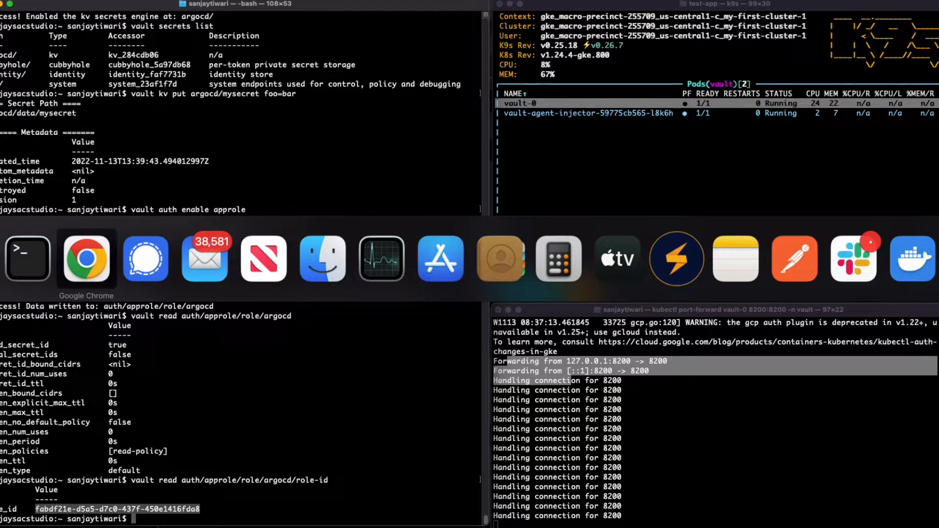
{"action": "left_click", "coordinate": [86, 259]}
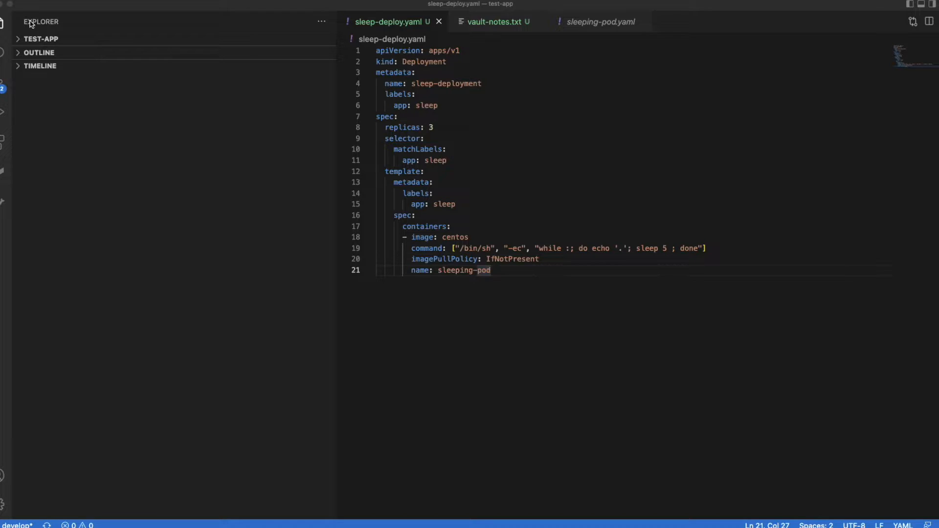
{"action": "left_click", "coordinate": [38, 40]}
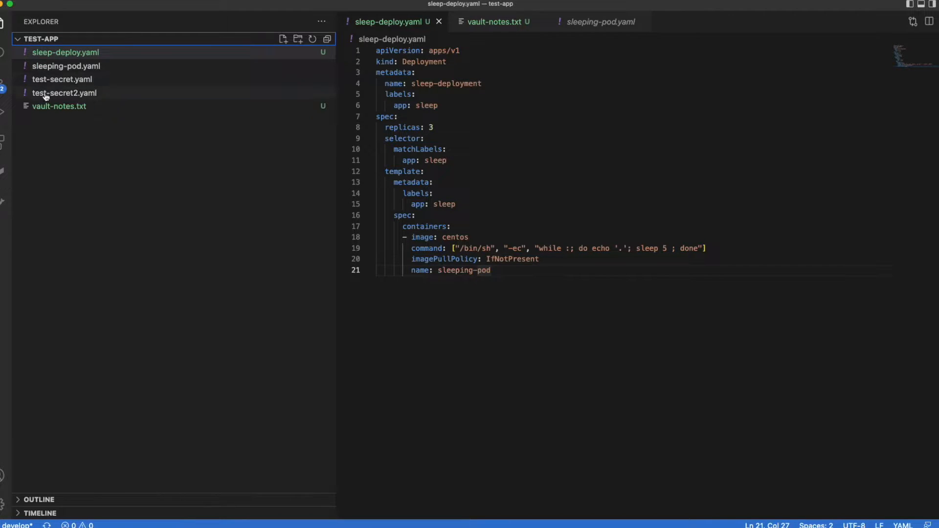
{"action": "left_click", "coordinate": [63, 78]}
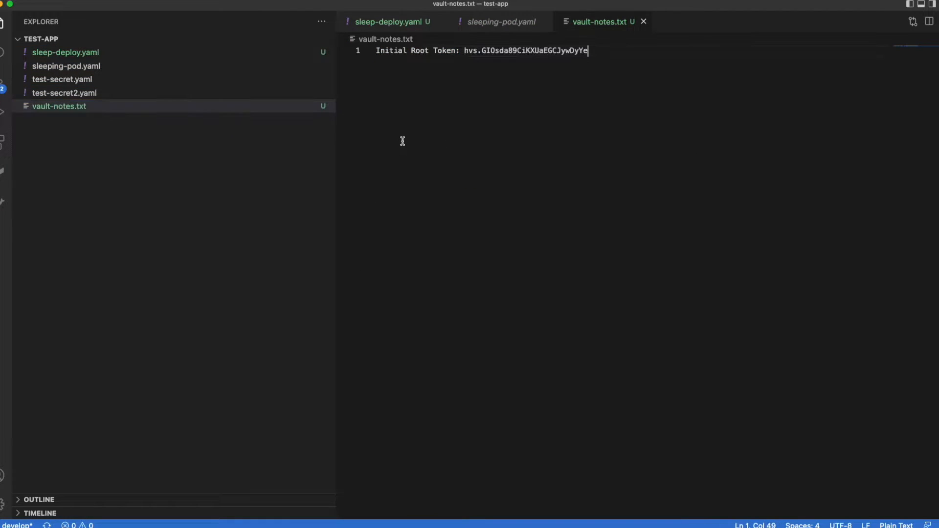
{"action": "key", "text": "Ctrl+a"}
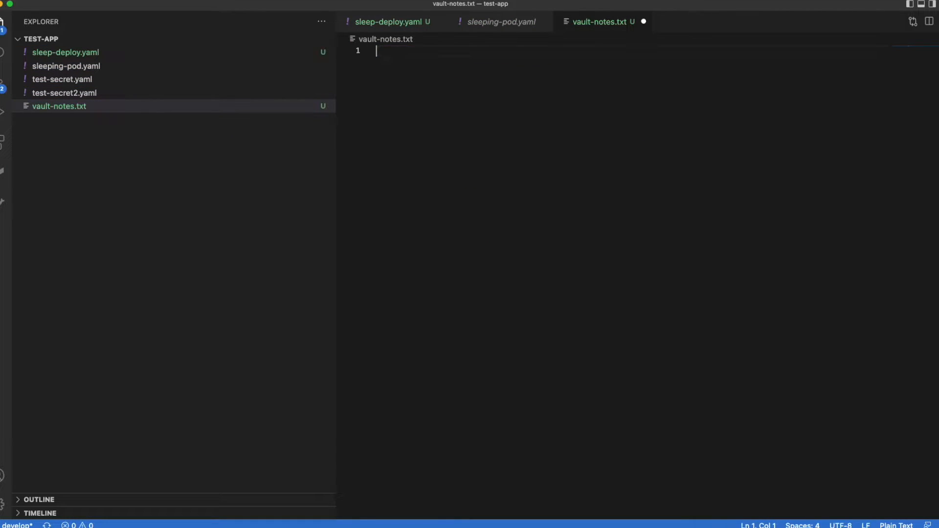
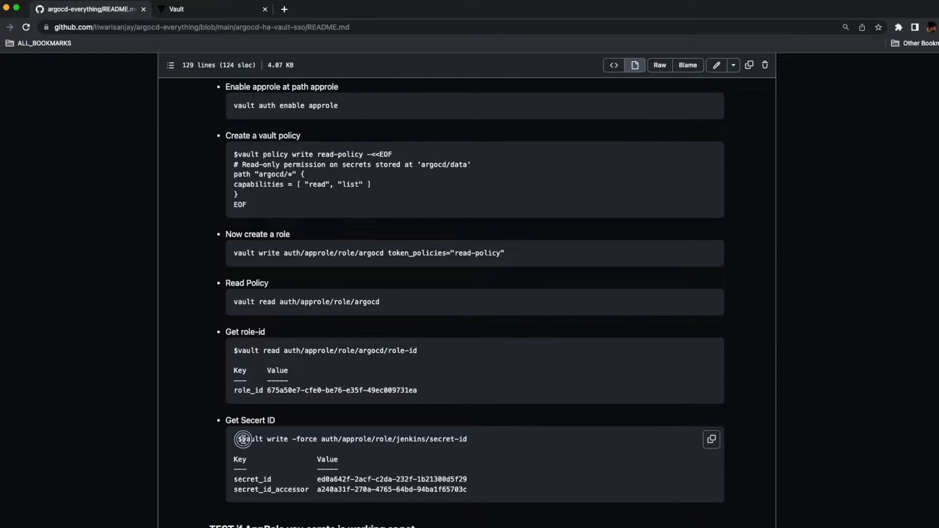
Run vault write -force auth/approle/role/.../secret-id, correcting jenkins to argocd
{"action": "left_click_drag", "start_coordinate": [242, 439], "coordinate": [469, 439]}
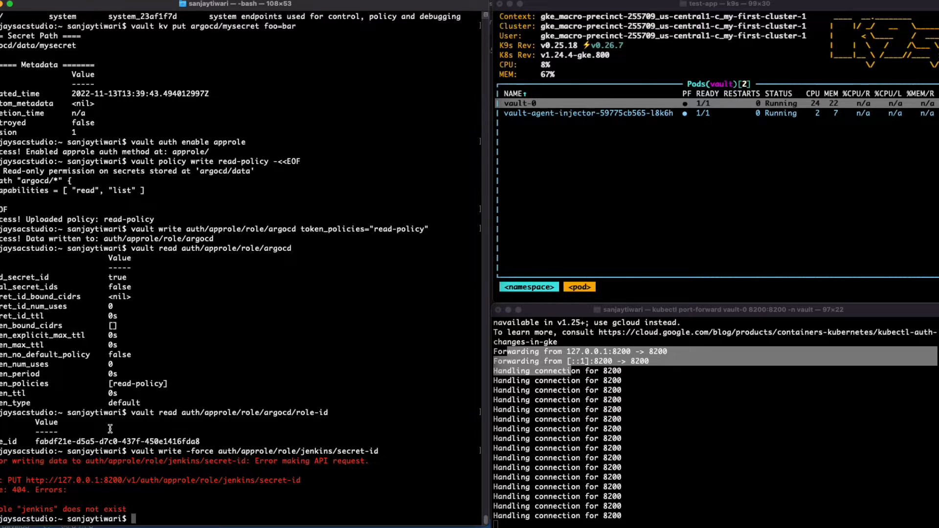
{"action": "type", "text": "vault write -force auth/approle/role/jenkins/secret-id"}
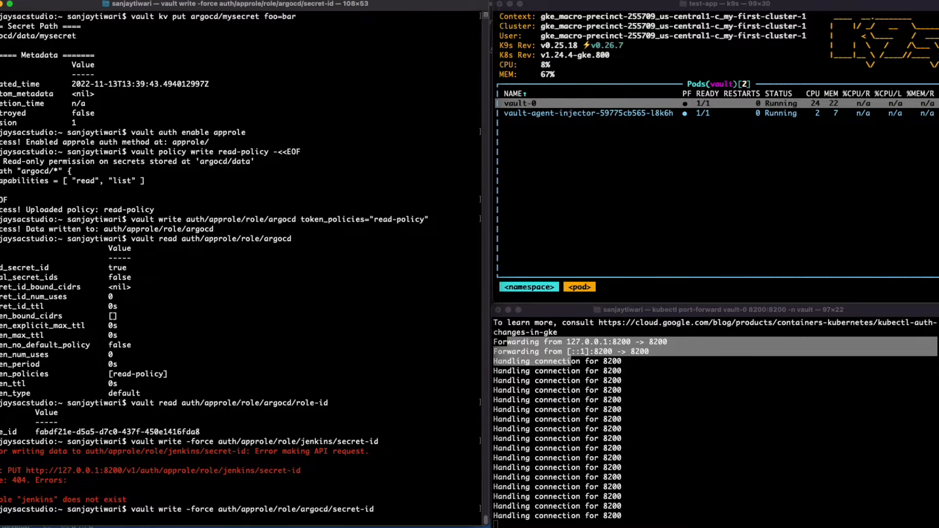
{"action": "key", "text": "Return"}
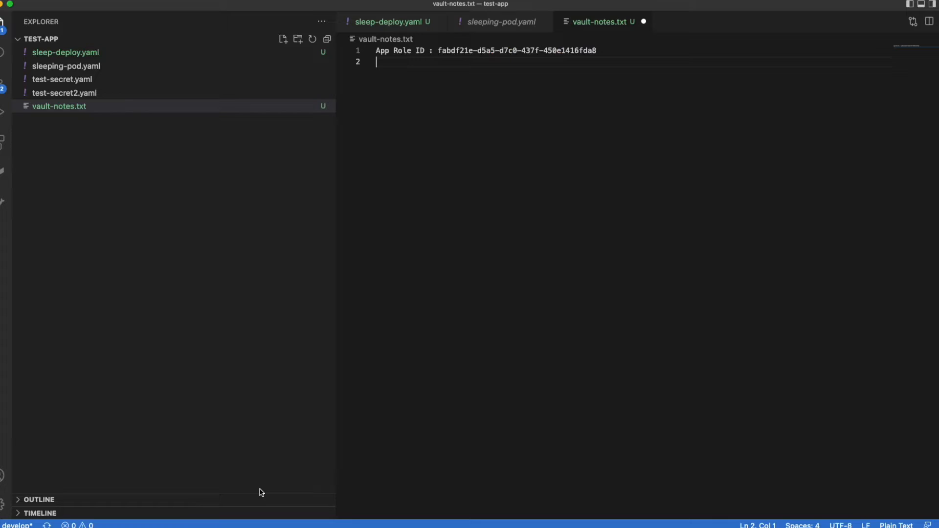
{"action": "type", "text": "secret id"}
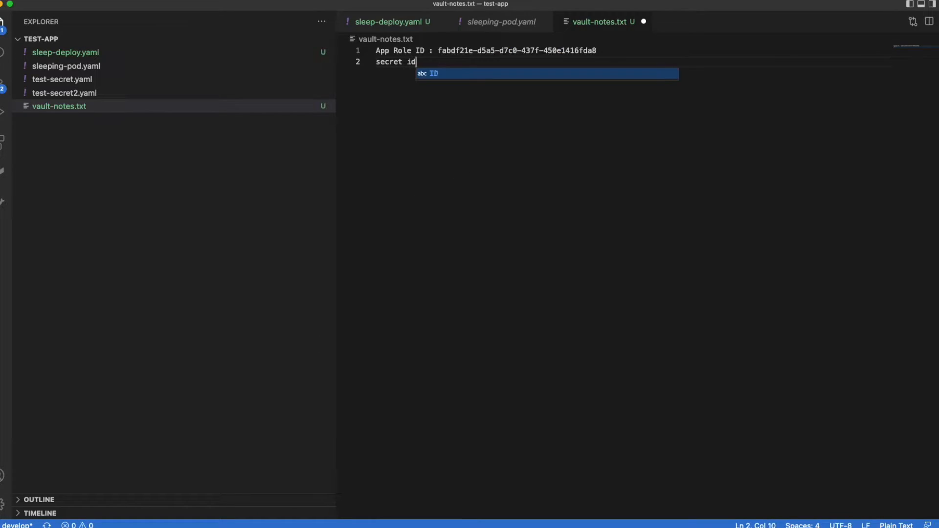
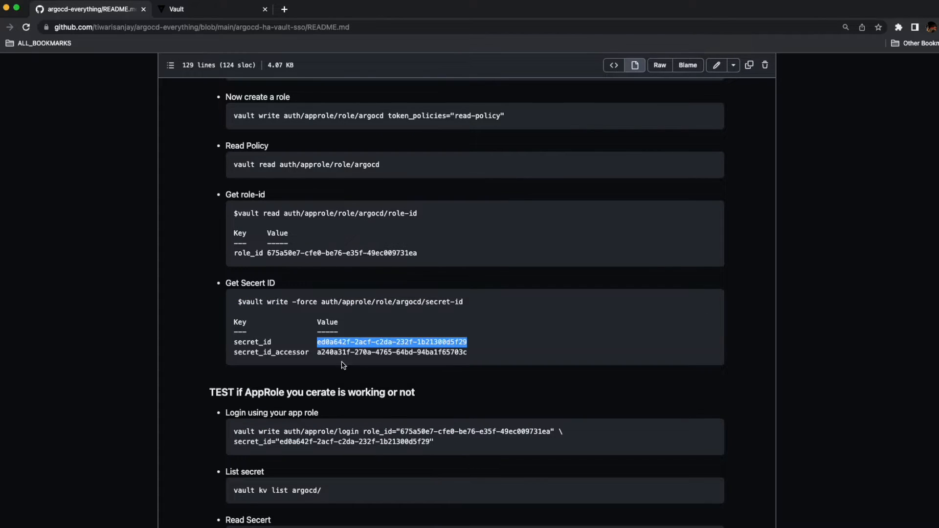
{"action": "scroll", "scroll_direction": "down", "scroll_amount": 3}
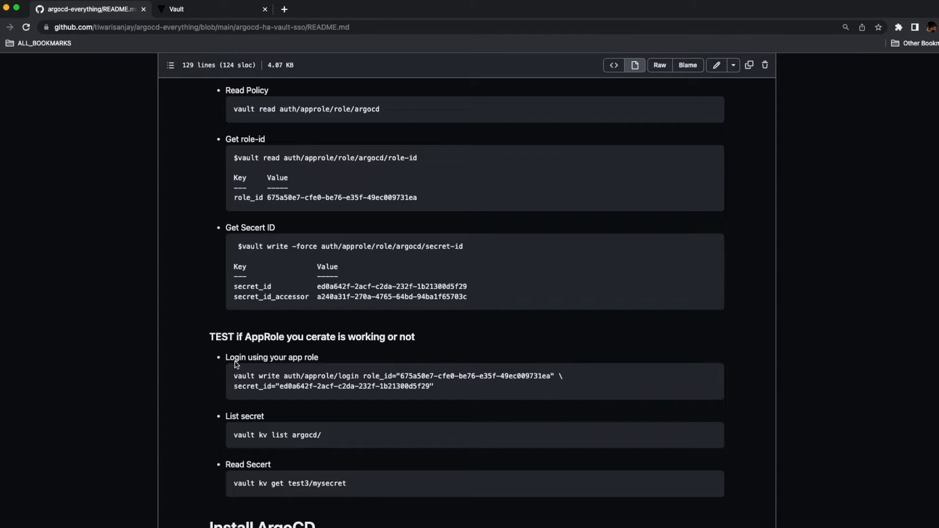
{"action": "double_click", "coordinate": [247, 375]}
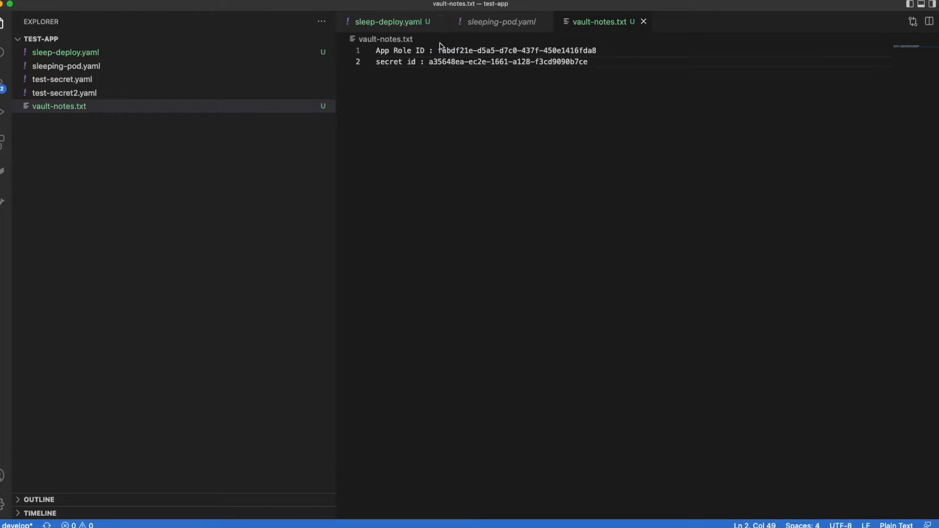
{"action": "left_click_drag", "start_coordinate": [437, 50], "coordinate": [597, 50]}
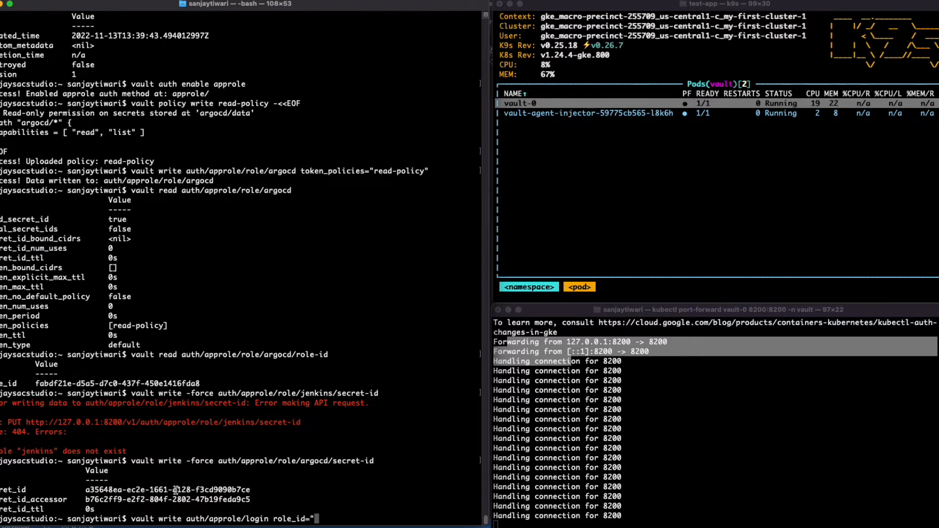
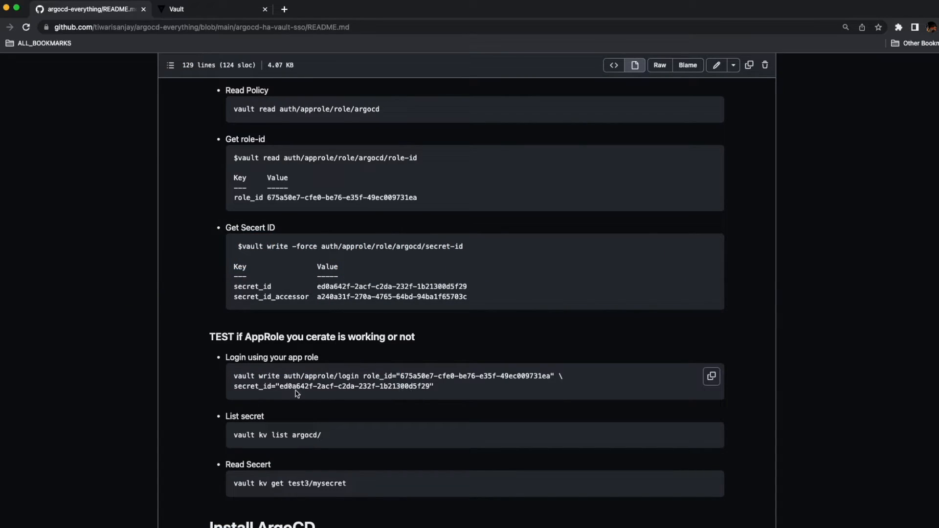
{"action": "double_click", "coordinate": [252, 386]}
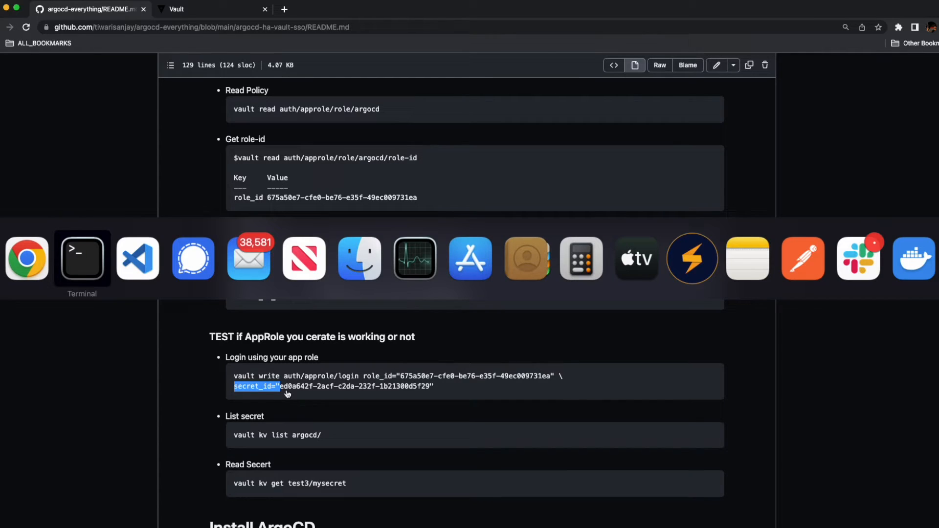
{"action": "left_click", "coordinate": [82, 258]}
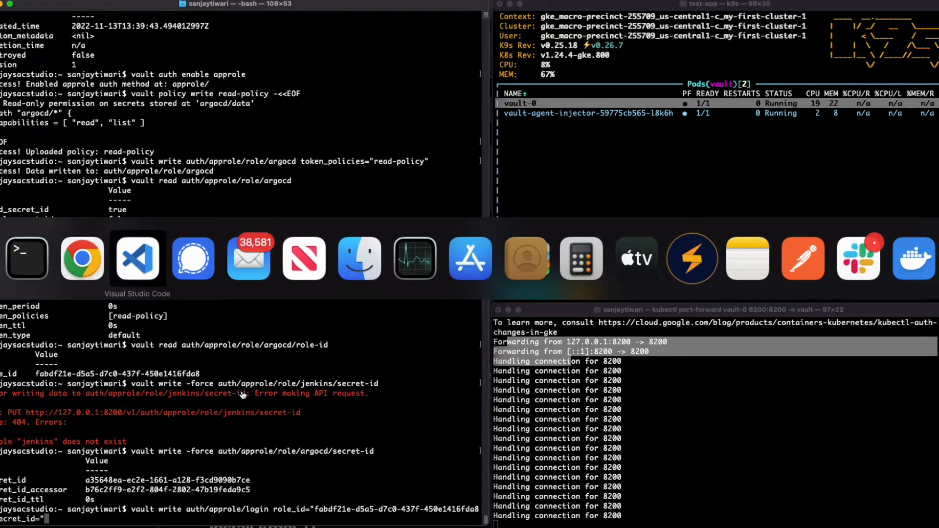
{"action": "left_click", "coordinate": [136, 258]}
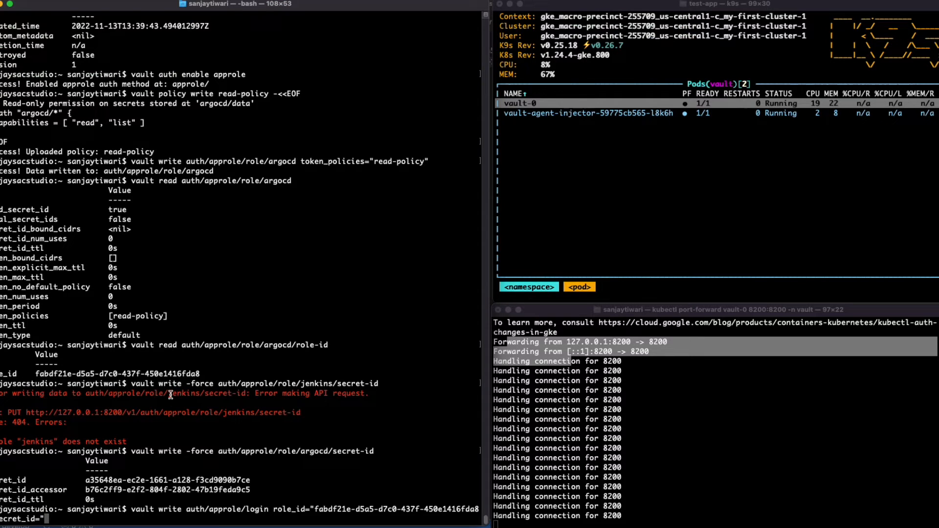
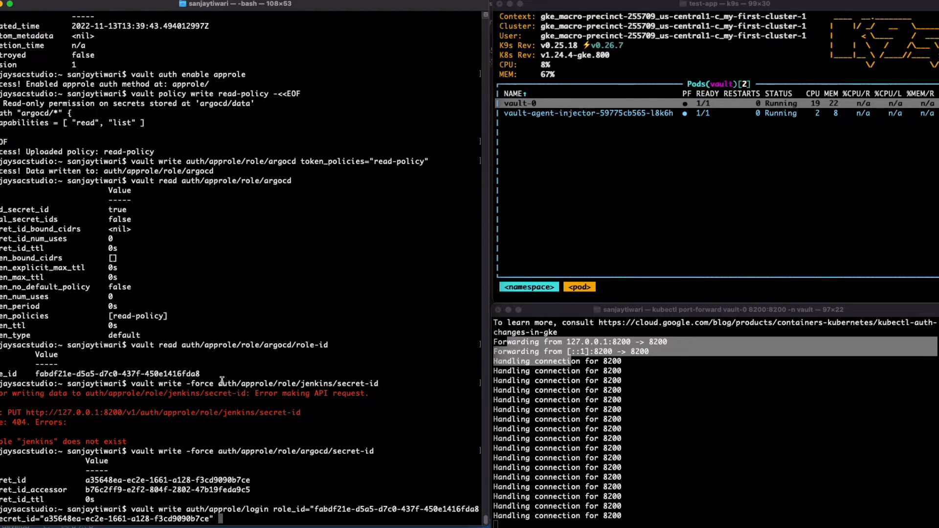
{"action": "key", "text": "Enter"}
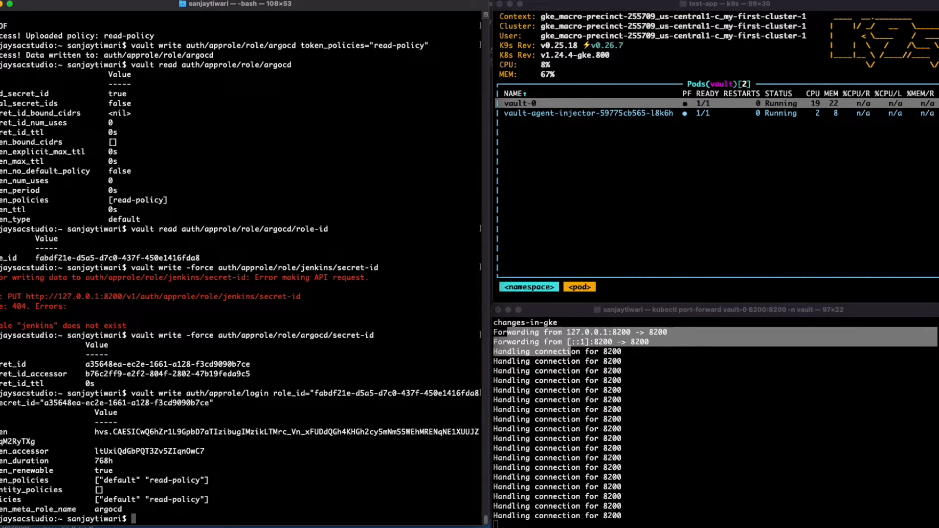
{"action": "type", "text": "vault-notes.txt"}
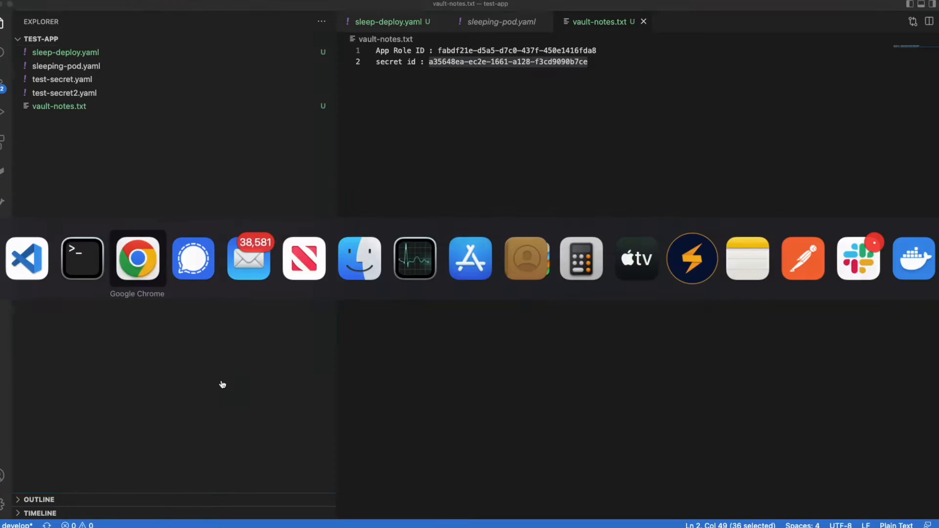
{"action": "left_click", "coordinate": [137, 258]}
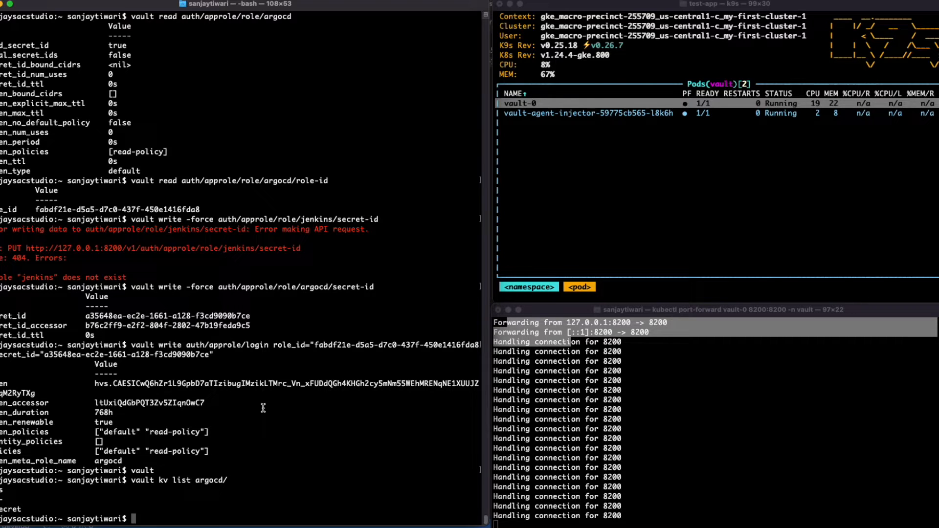
{"action": "type", "text": "vault kv list argocd/"}
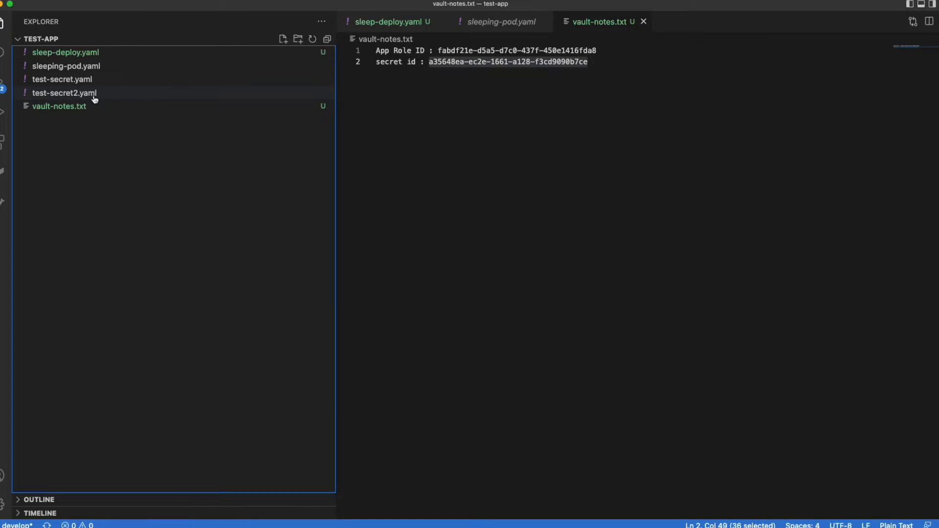
{"action": "mouse_move", "coordinate": [108, 180]}
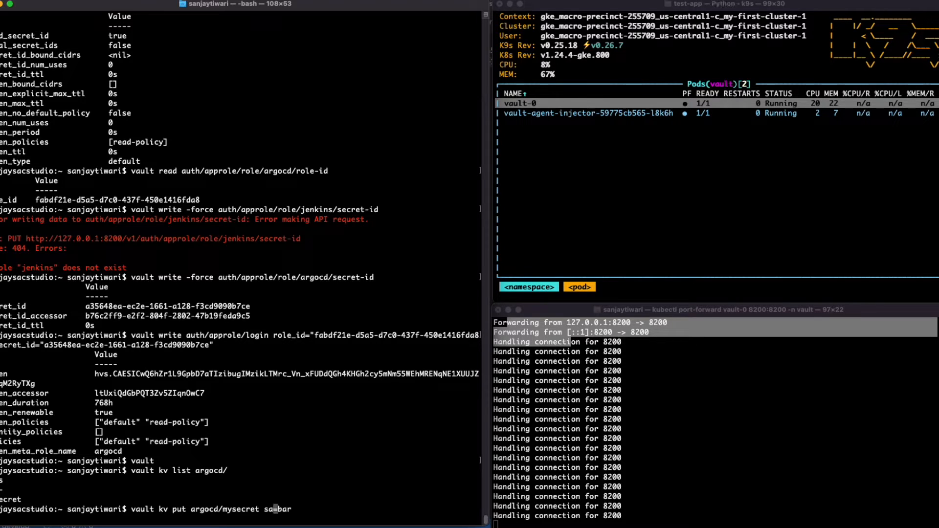
{"action": "type", "text": "sanjay="}
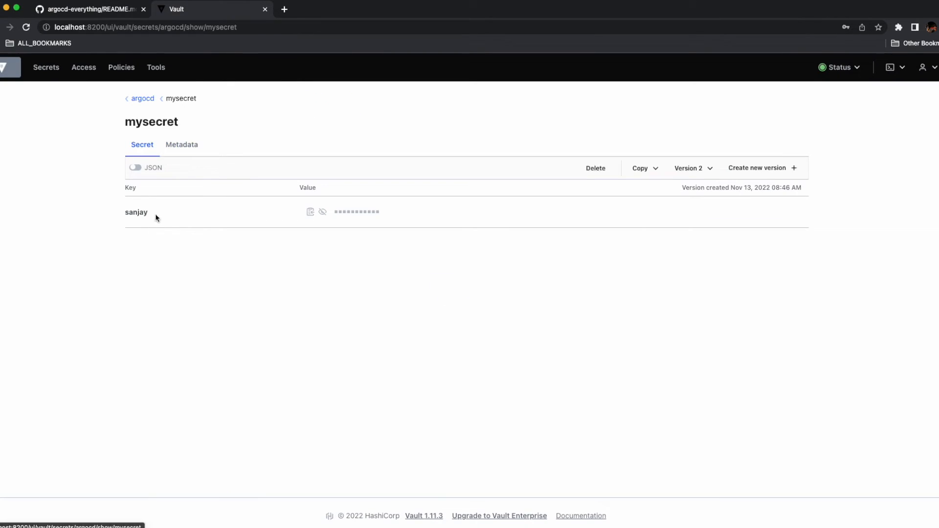
{"action": "mouse_move", "coordinate": [328, 223]}
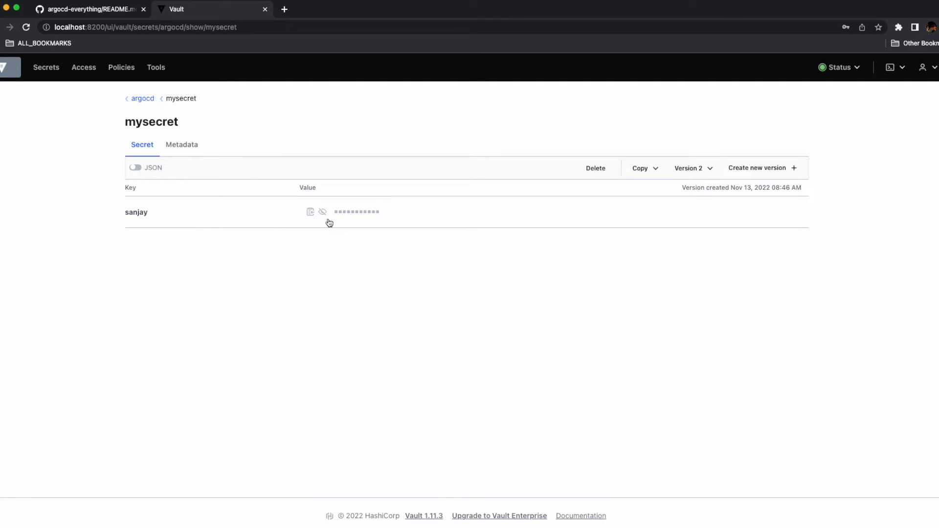
{"action": "left_click", "coordinate": [322, 211]}
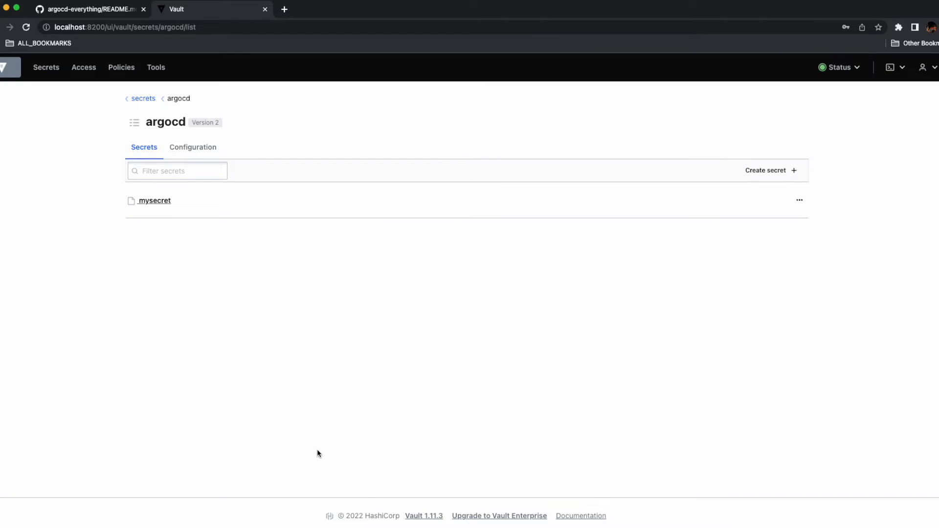
{"action": "left_click", "coordinate": [142, 97]}
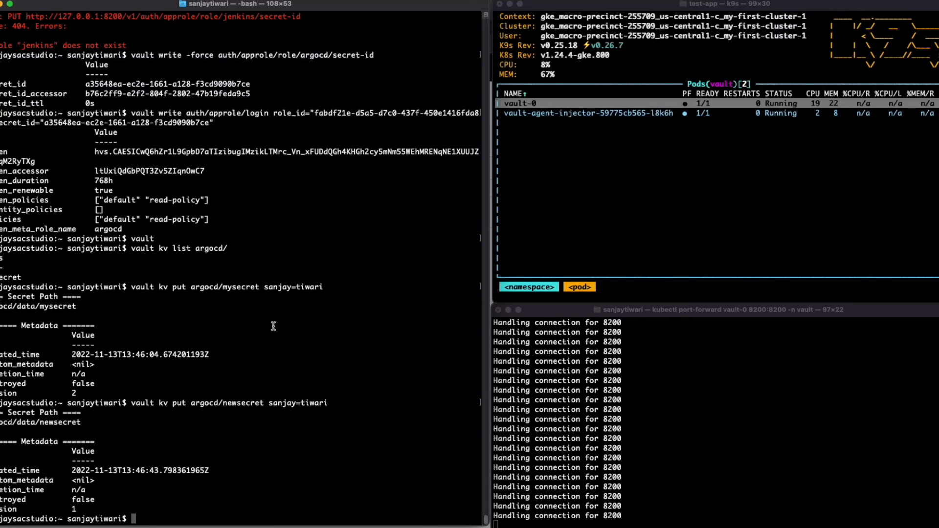
{"action": "mouse_move", "coordinate": [297, 406]}
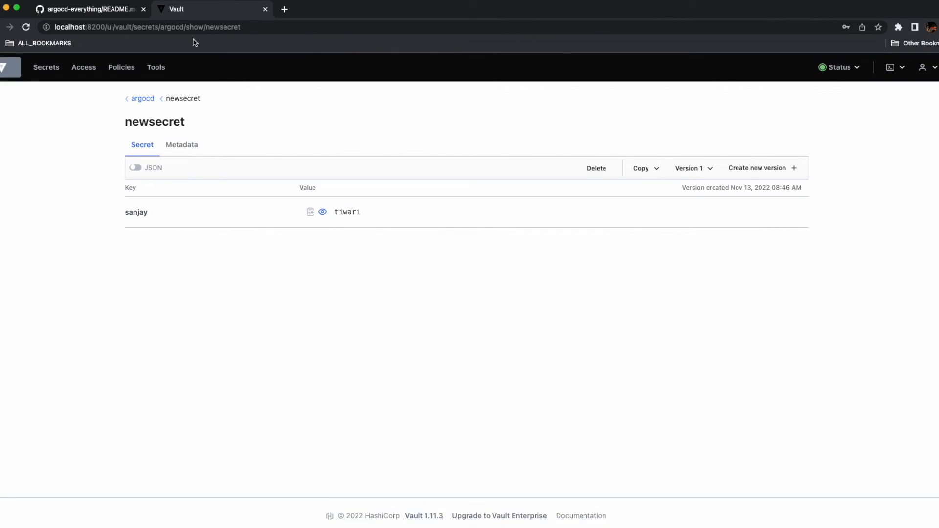
{"action": "left_click", "coordinate": [88, 10]}
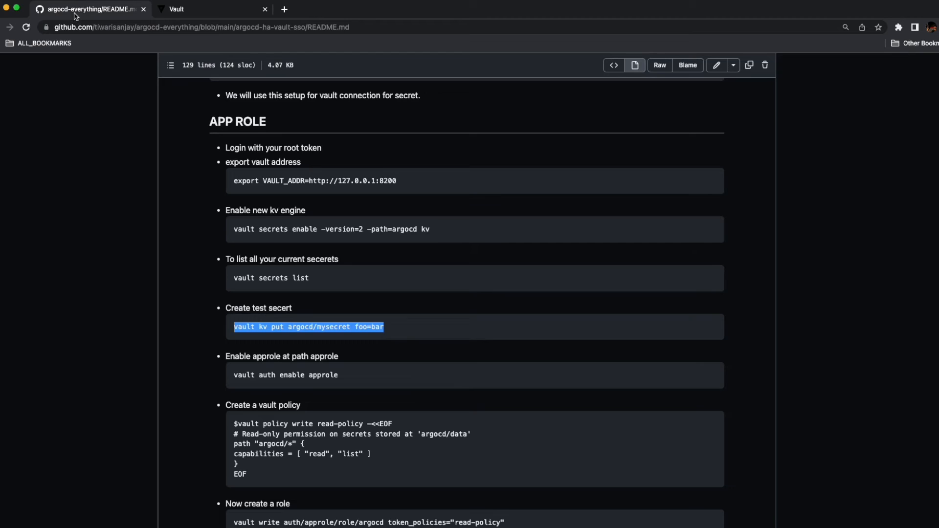
{"action": "scroll", "scroll_direction": "down", "scroll_amount": 3}
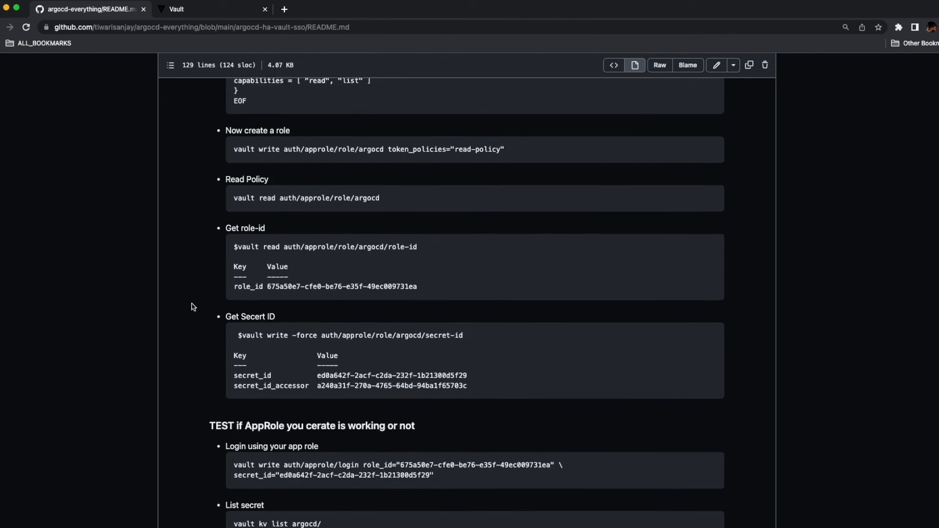
{"action": "scroll", "scroll_direction": "down", "scroll_amount": 3}
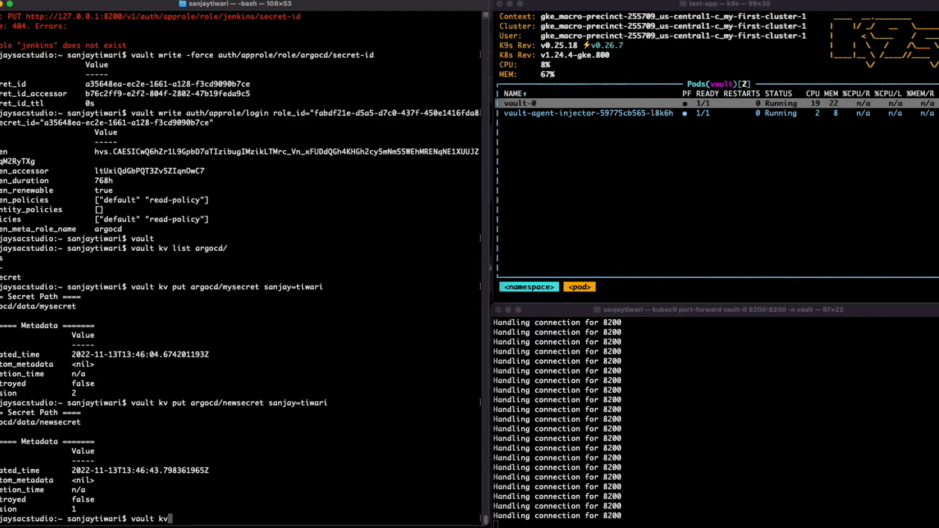
{"action": "type", "text": "get"}
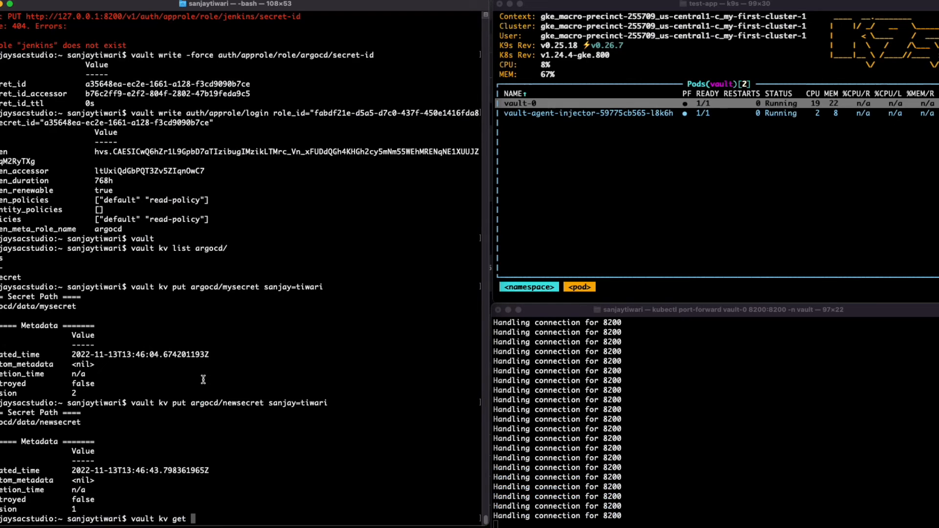
{"action": "type", "text": "argocd/"}
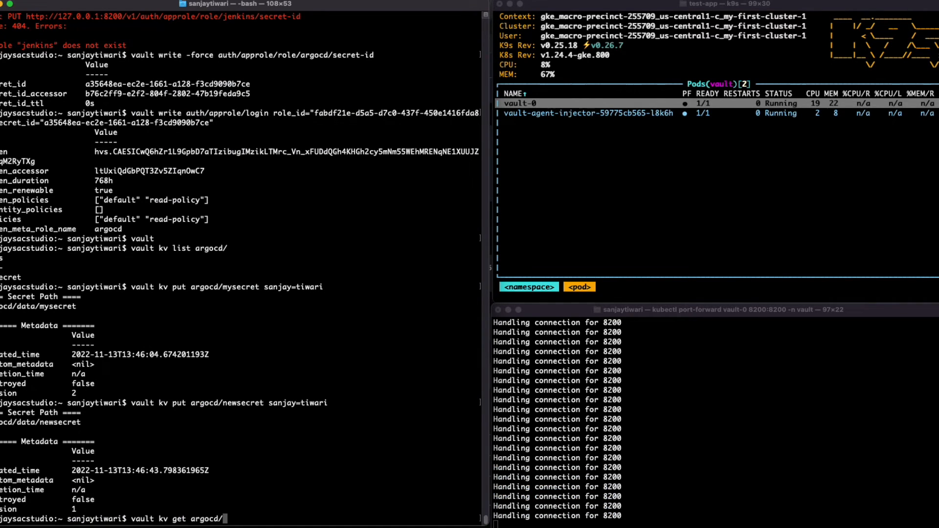
{"action": "type", "text": "newsecret"}
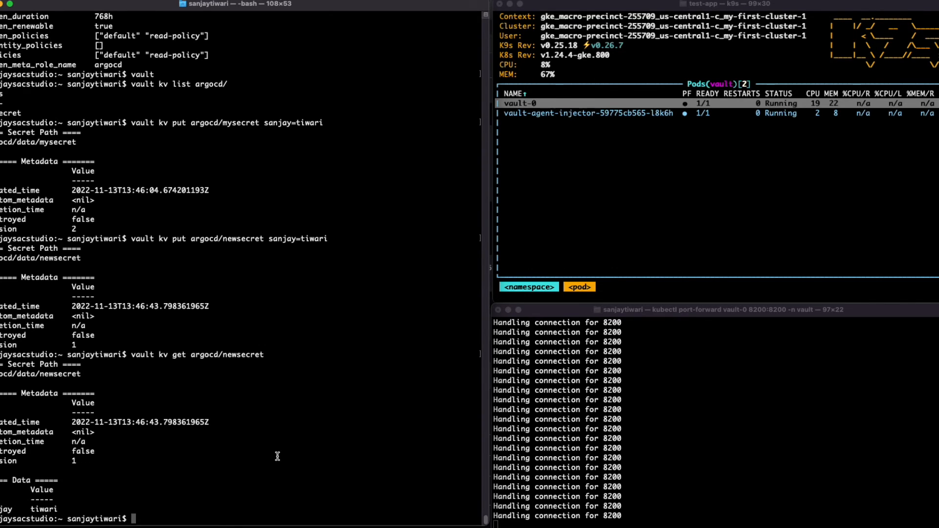
{"action": "type", "text": "Thank you !!!"}
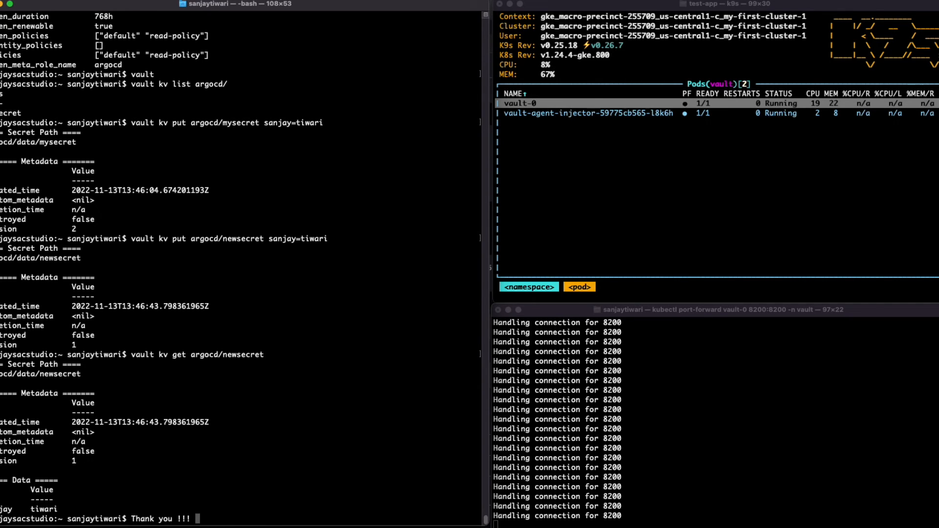
{"action": "type", "text": "We"}
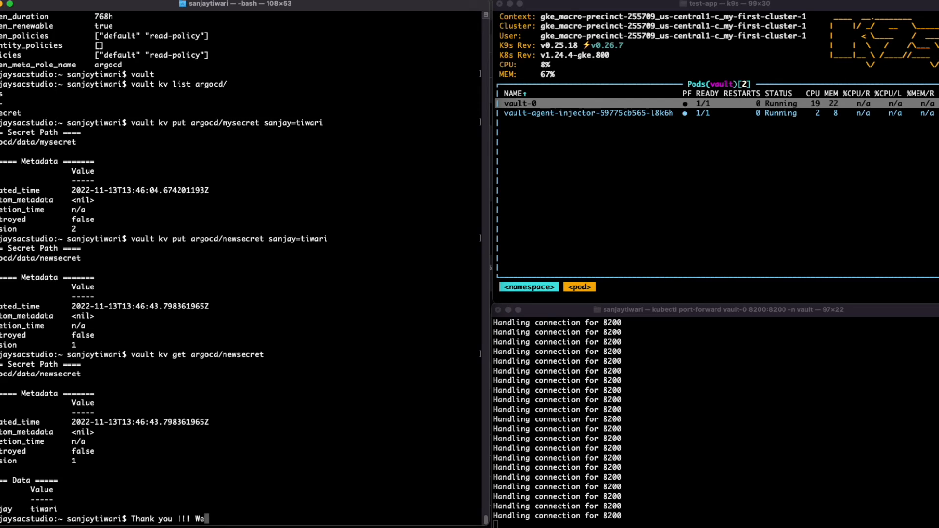
{"action": "type", "text": "have"}
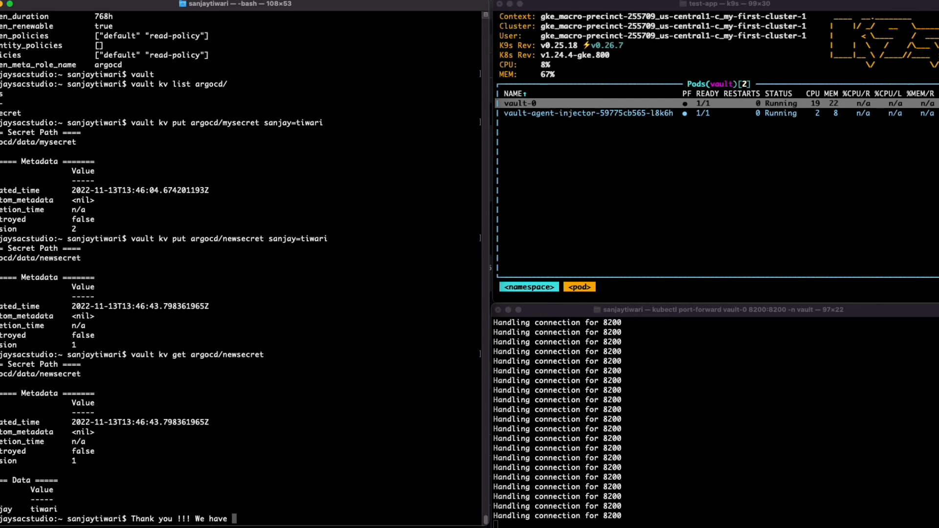